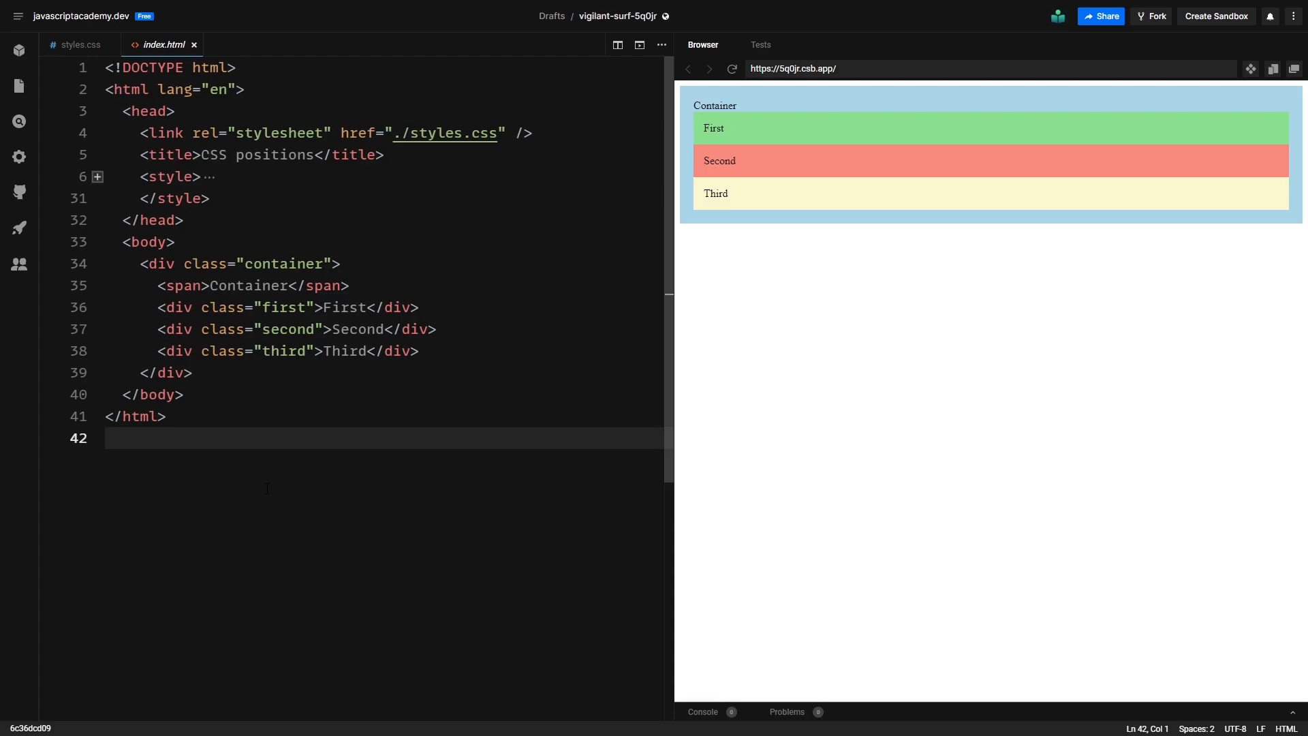
Step: Pick the container's boxes in the preview with the DevTools element inspector
{"action": "left_click", "coordinate": [98, 176]}
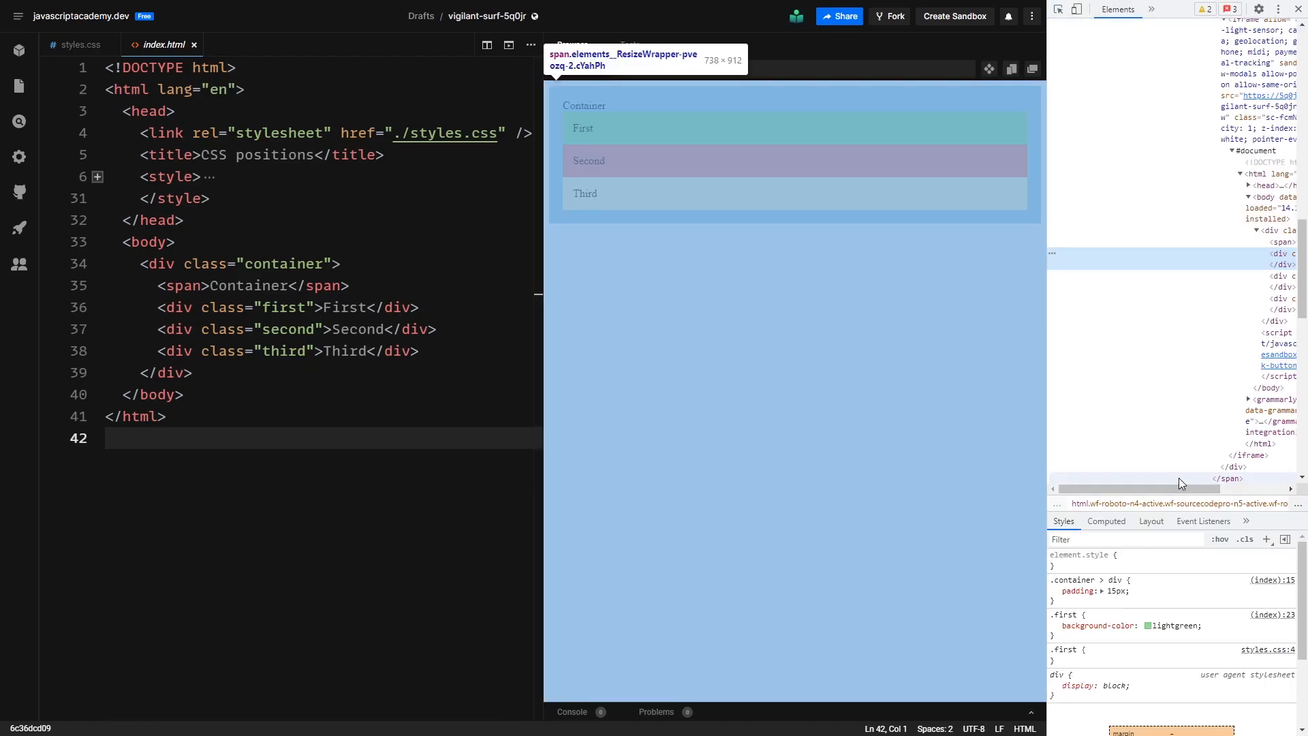
Step: Filter the First box's computed styles by 'position' to reveal position: static
{"action": "left_click", "coordinate": [1107, 521]}
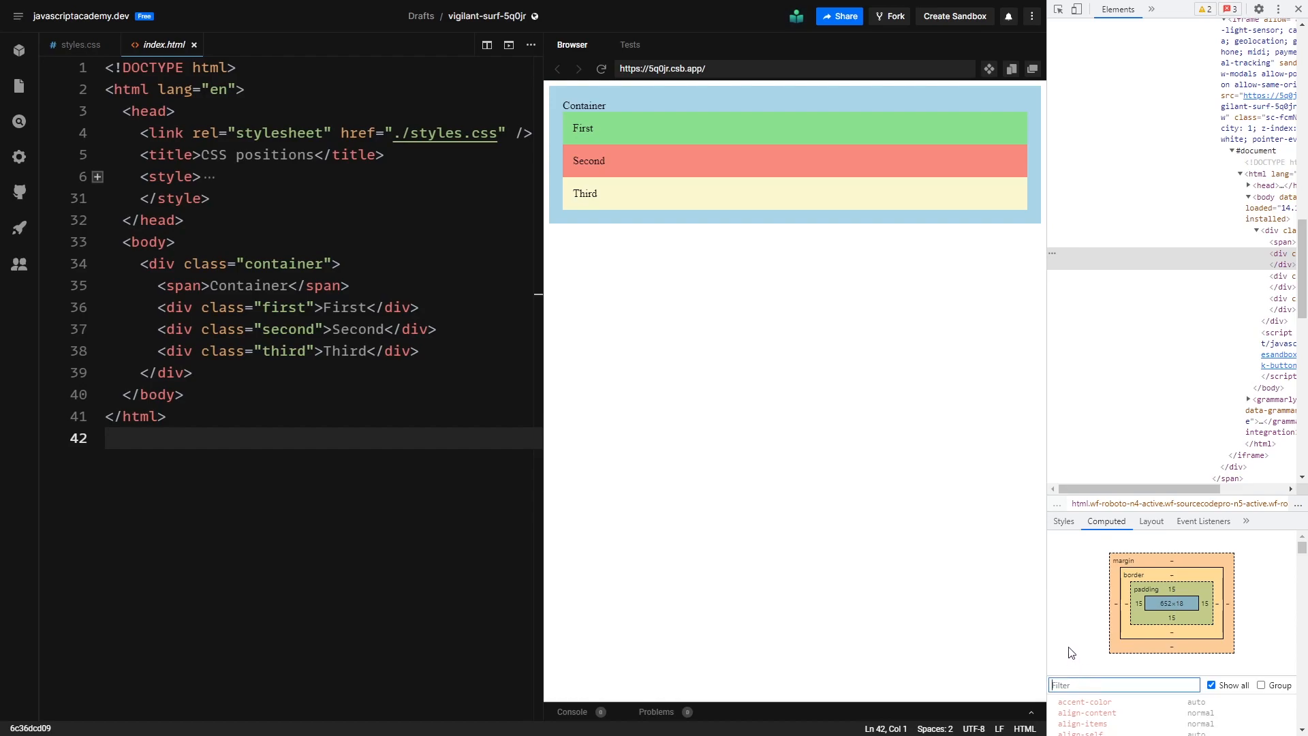
{"action": "type", "text": "position"}
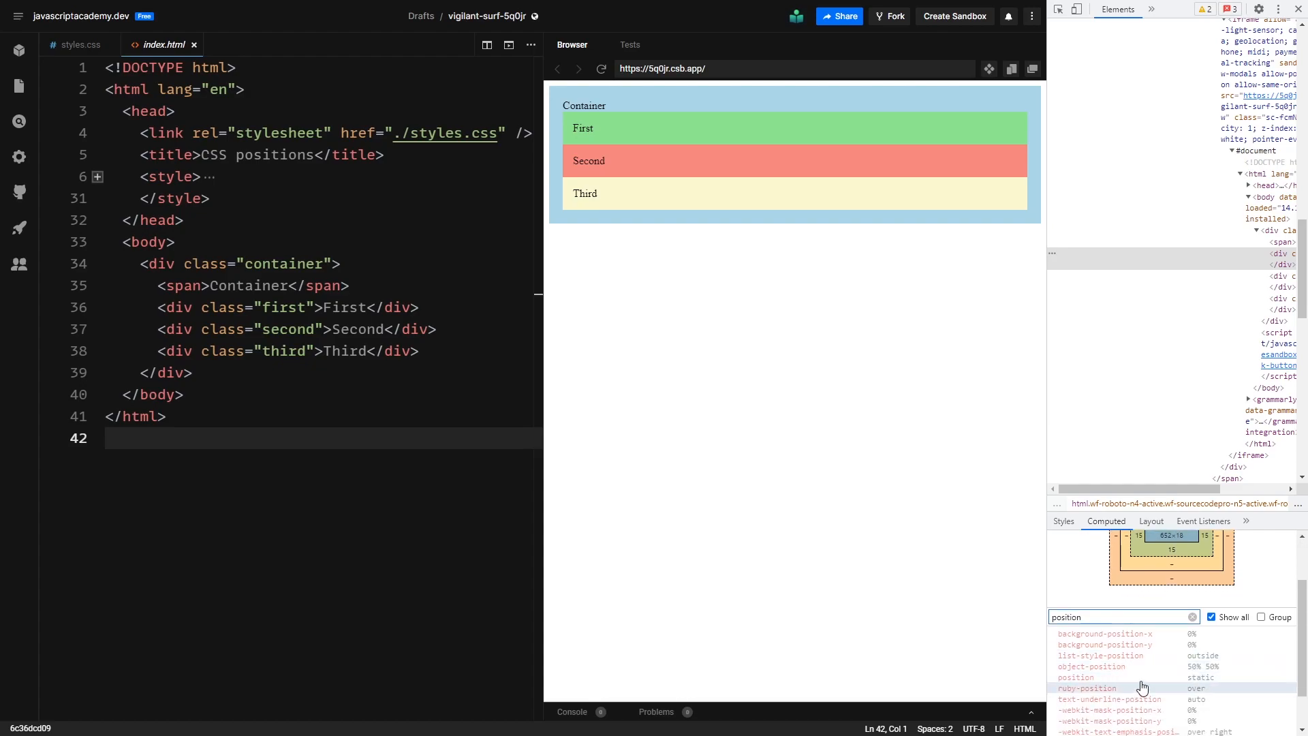
{"action": "mouse_move", "coordinate": [1127, 688]}
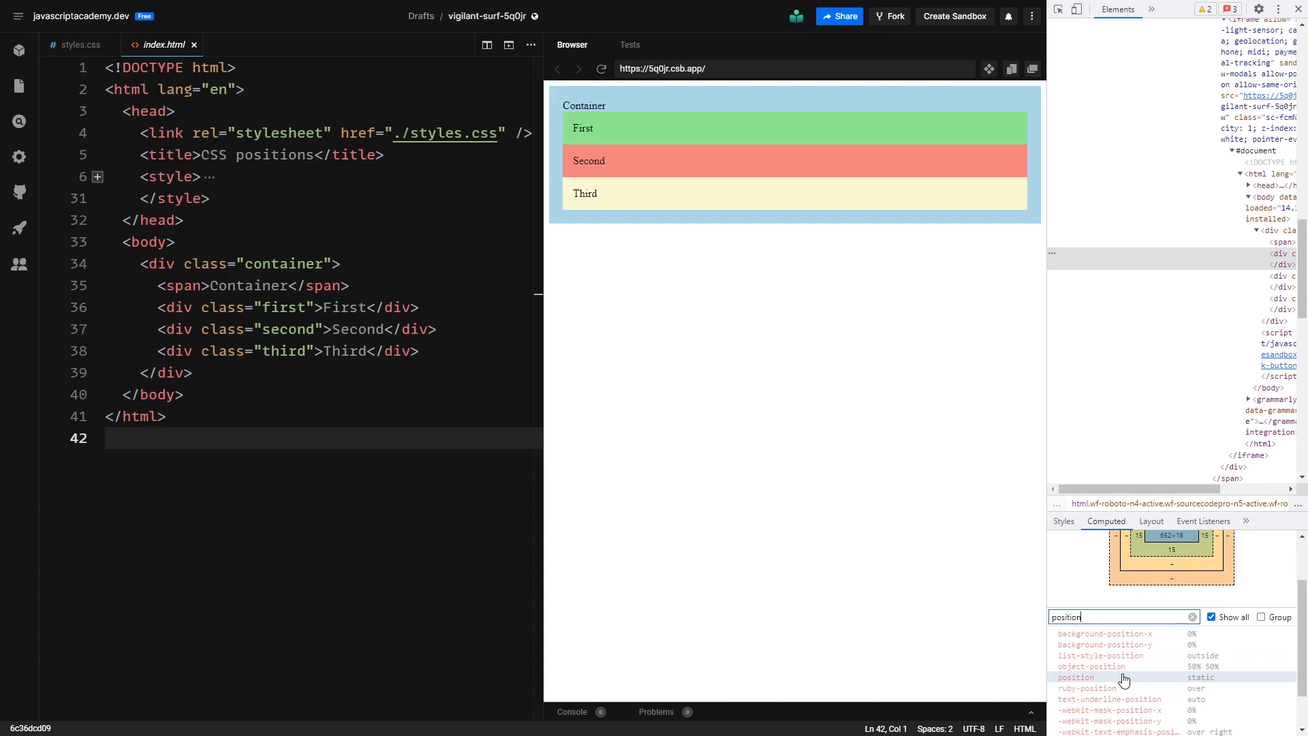
{"action": "mouse_move", "coordinate": [1092, 666]}
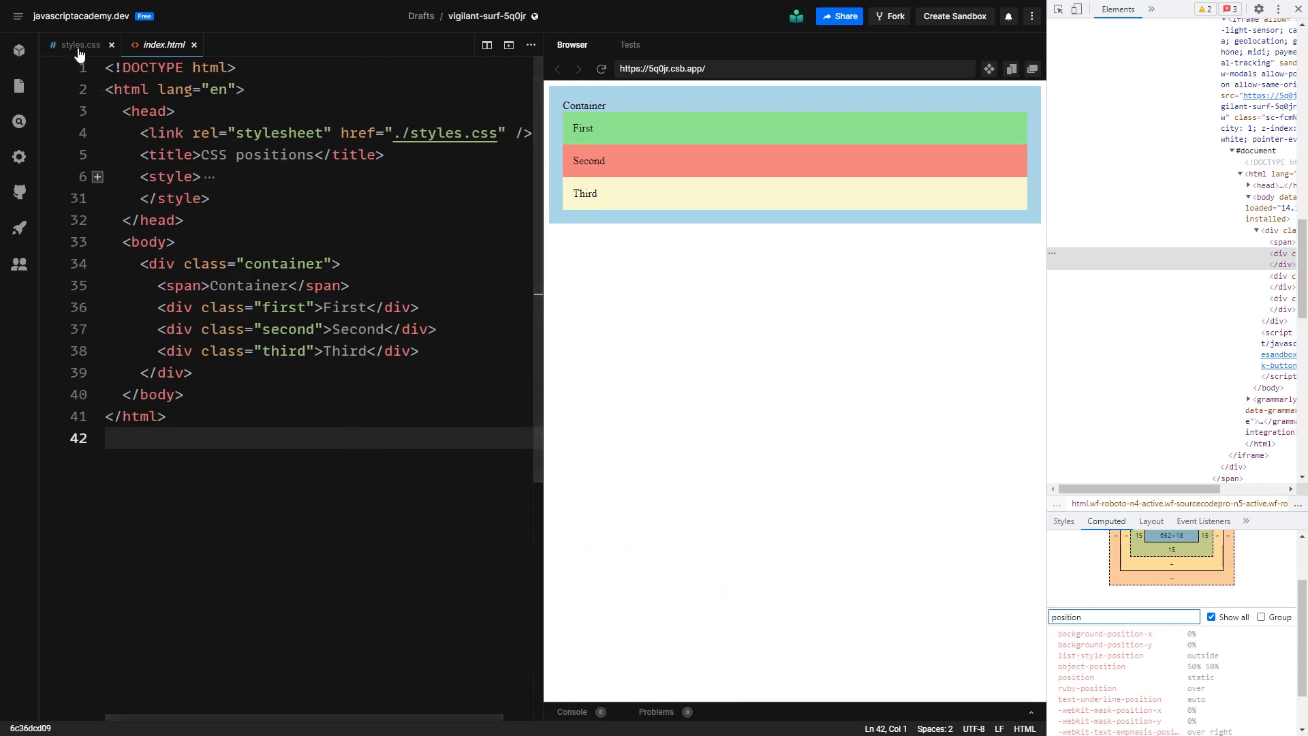
Step: Add position: relative; to the .second rule in styles.css
{"action": "left_click", "coordinate": [77, 44]}
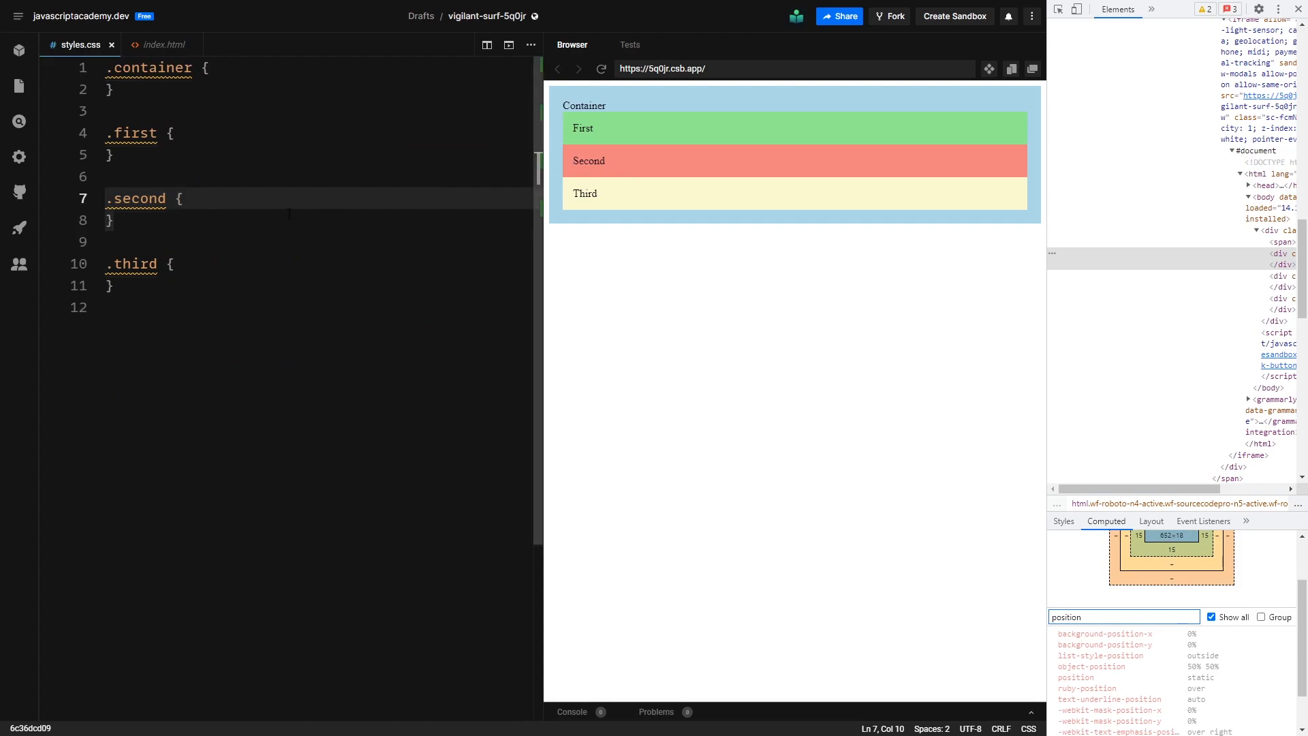
{"action": "type", "text": "po"}
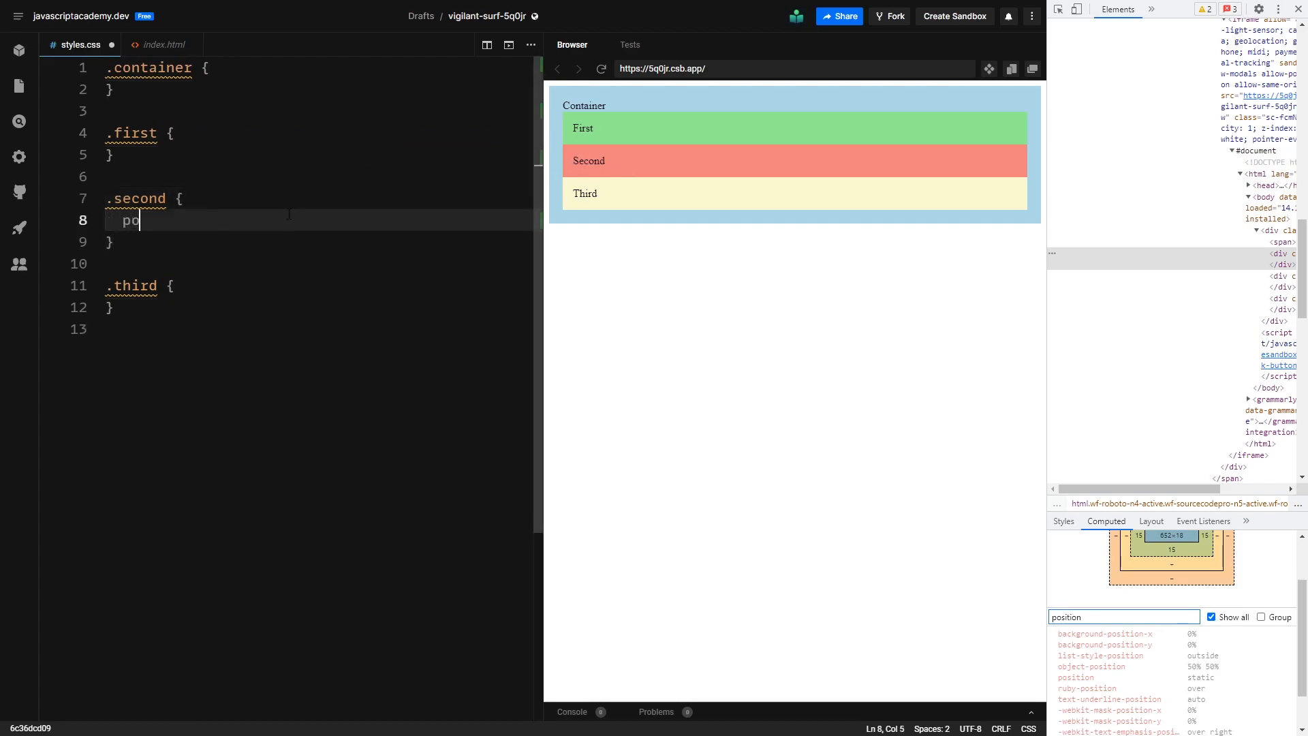
{"action": "type", "text": "sition: relative;"}
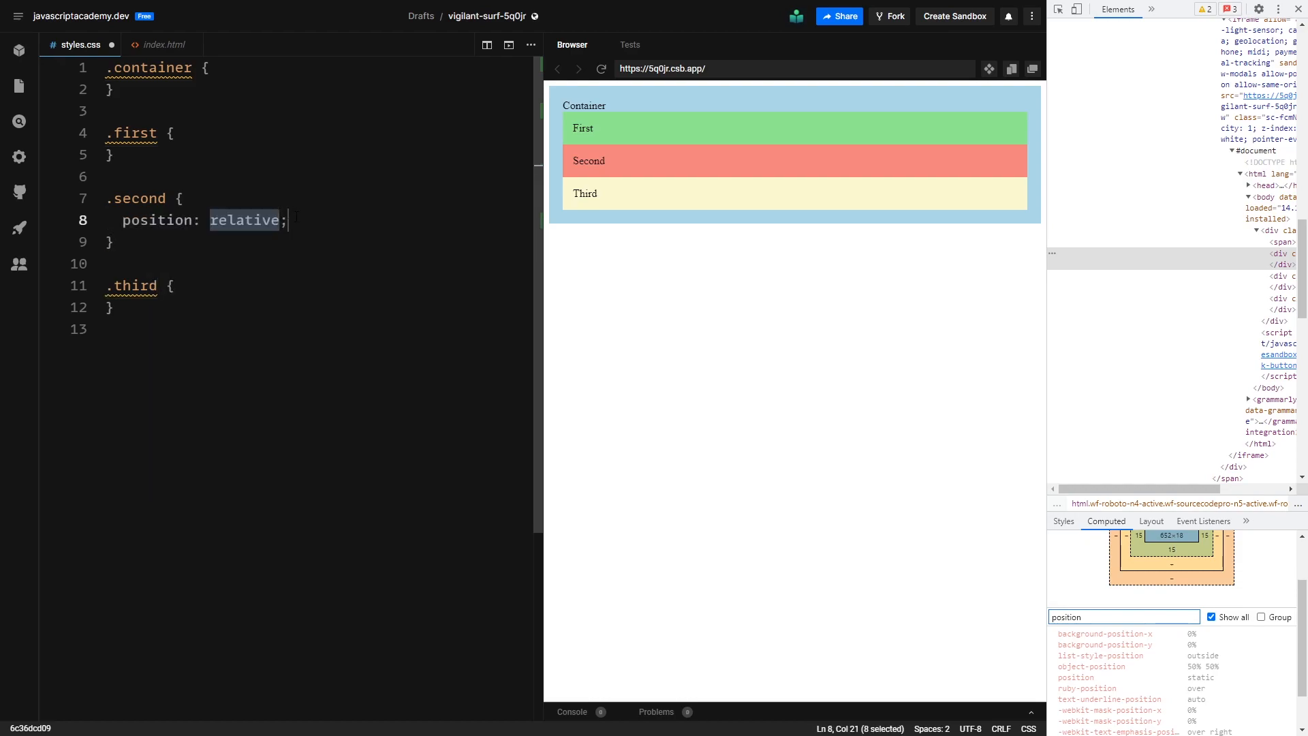
{"action": "left_click", "coordinate": [294, 219]}
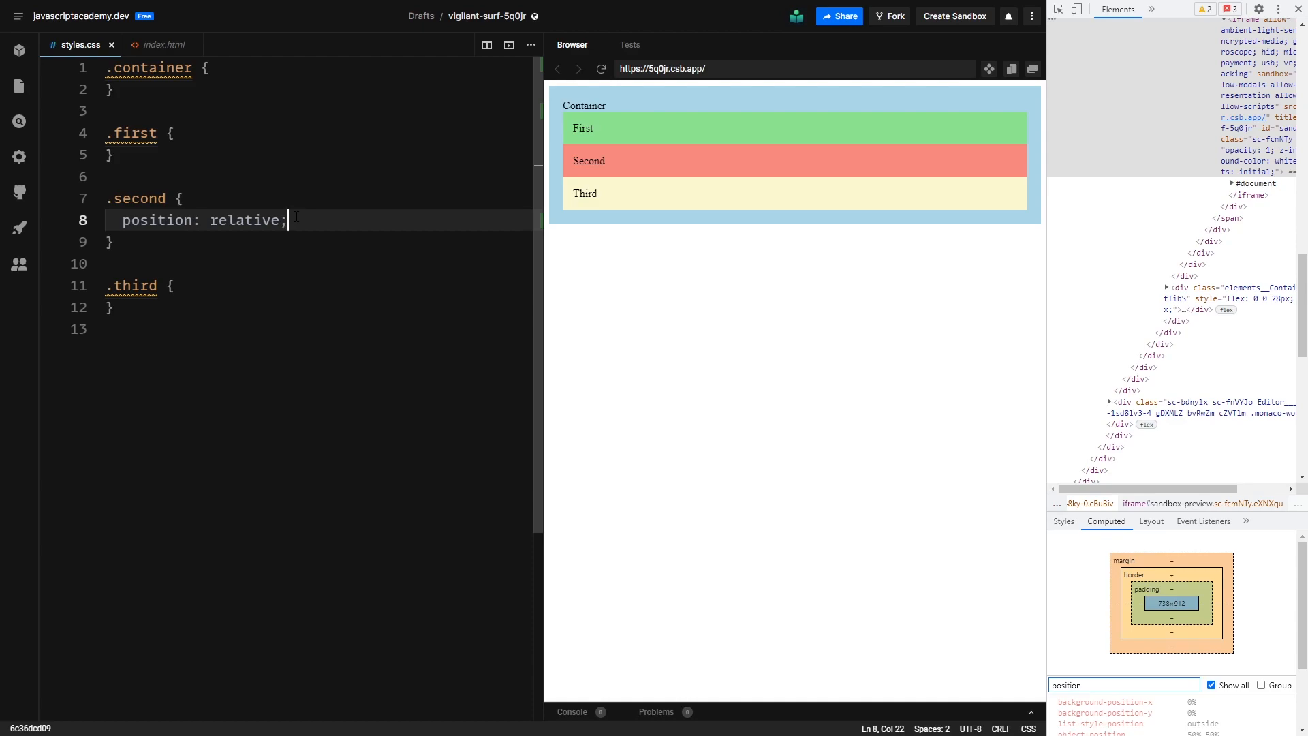
{"action": "mouse_move", "coordinate": [452, 698]}
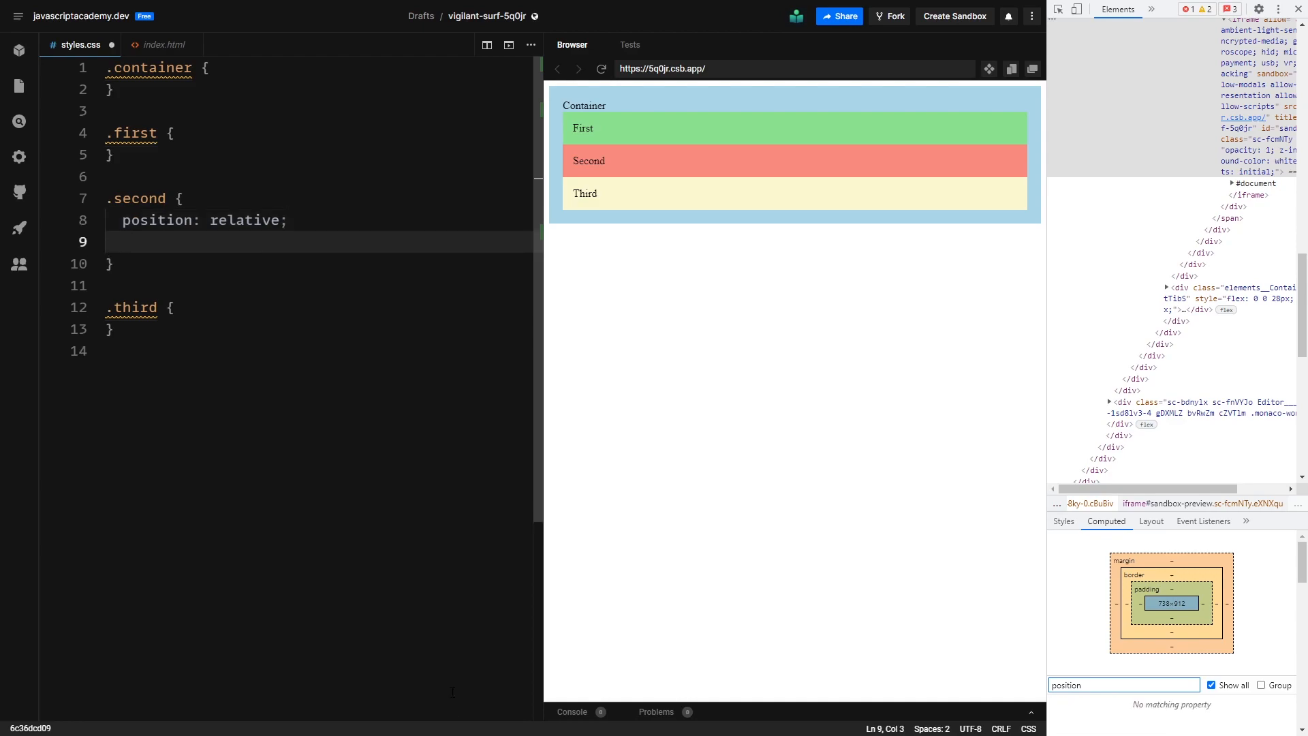
Step: Give .second a left offset of 20px, then change it to 30px
{"action": "type", "text": "left"}
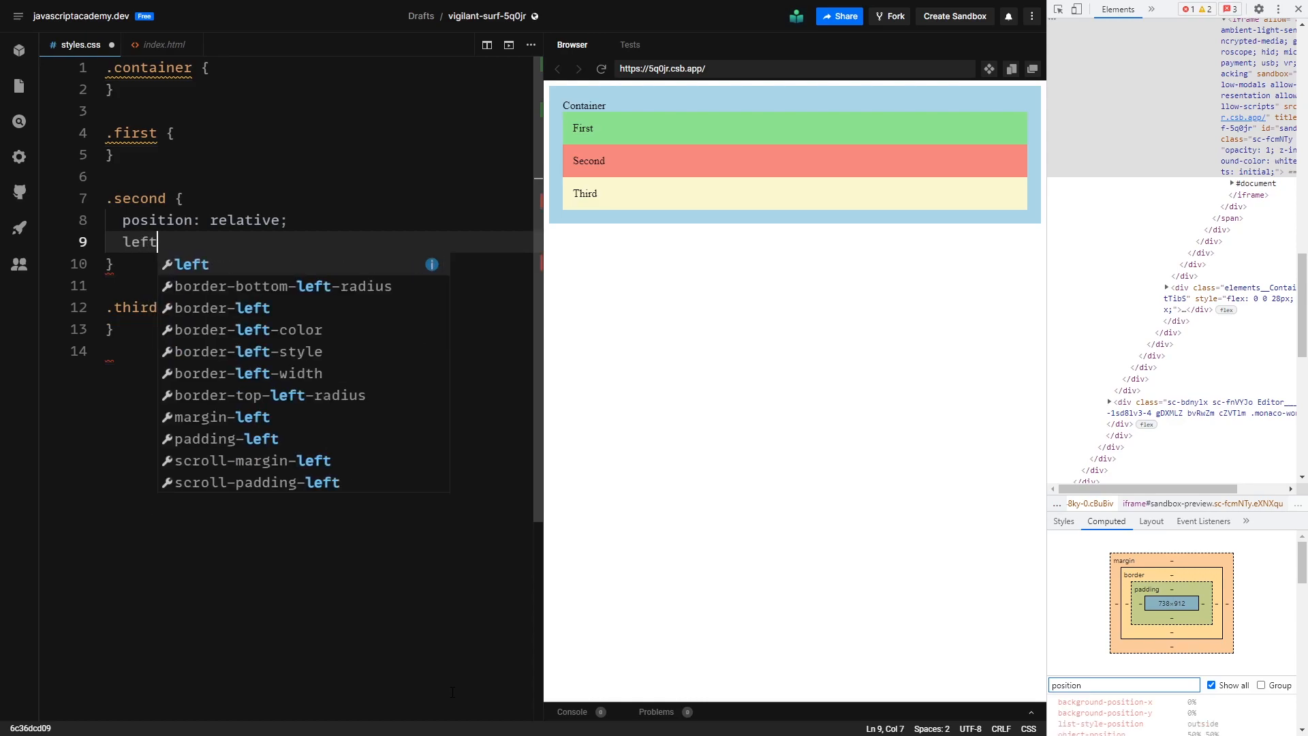
{"action": "type", "text": ": 20px;"}
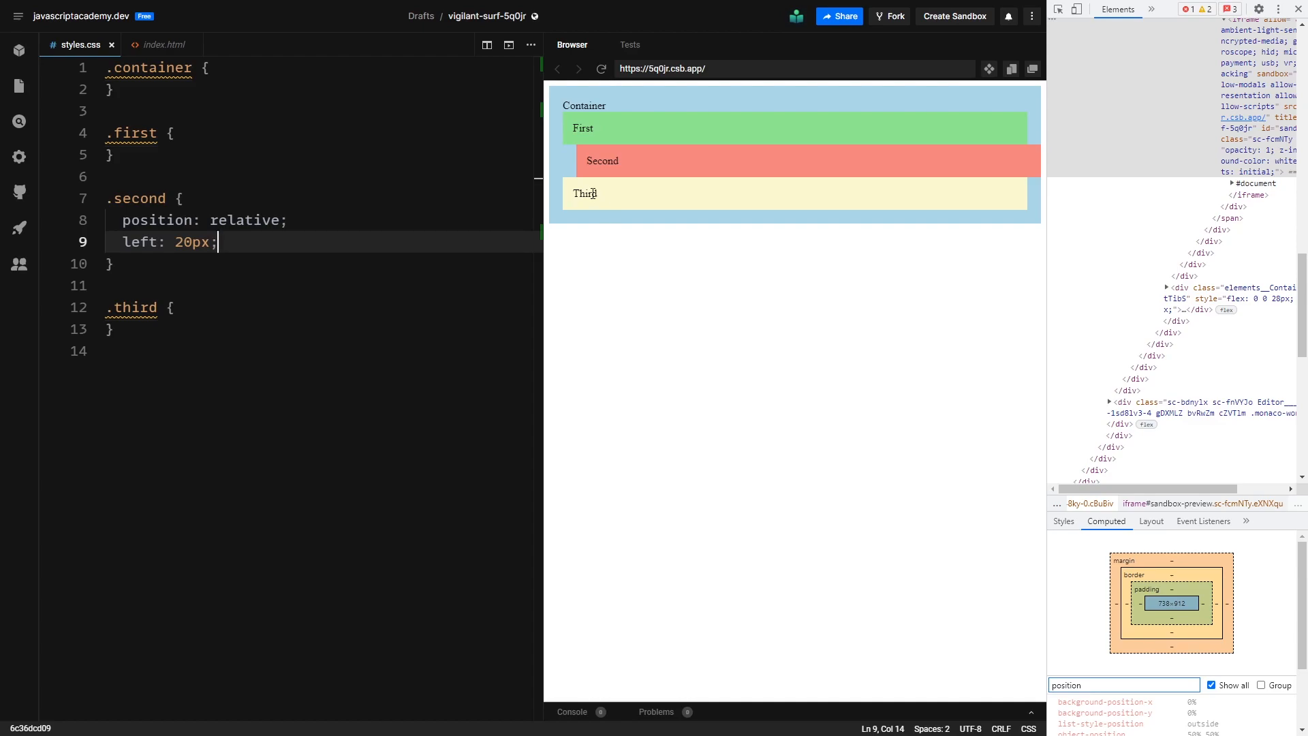
{"action": "mouse_move", "coordinate": [570, 185]}
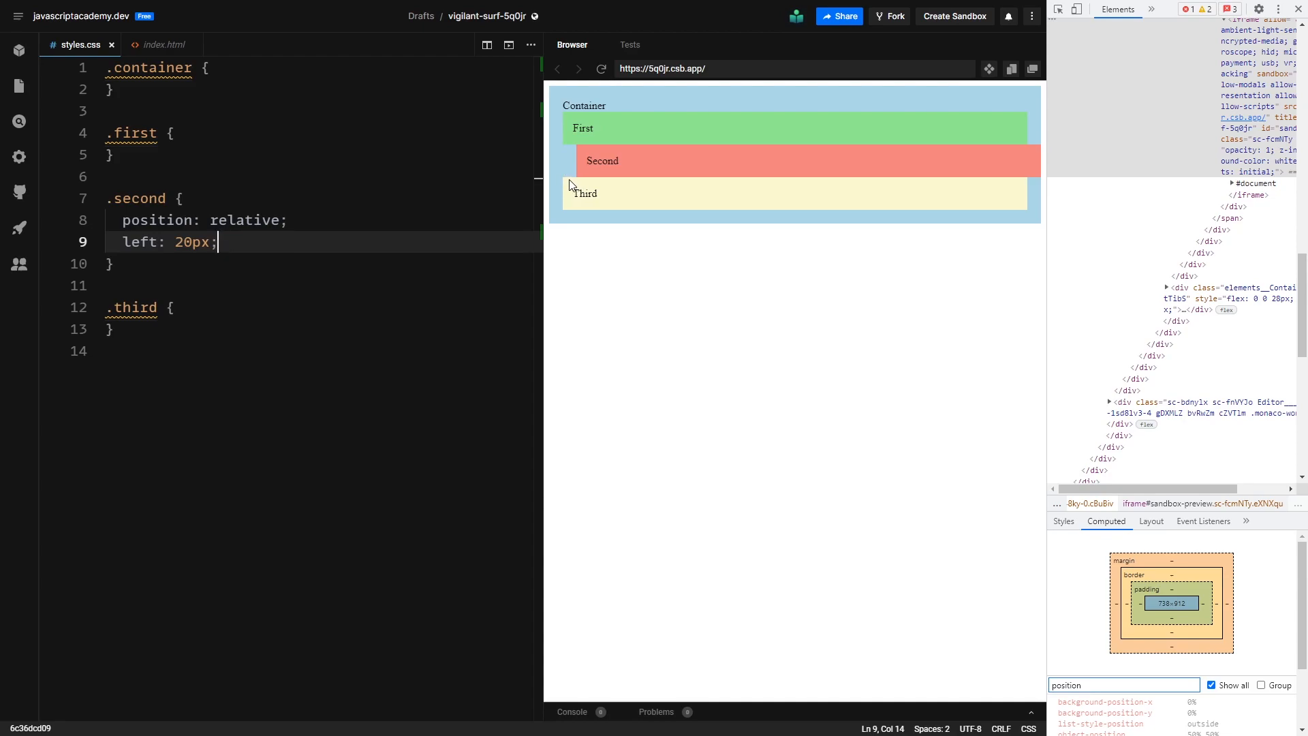
{"action": "mouse_move", "coordinate": [573, 186]}
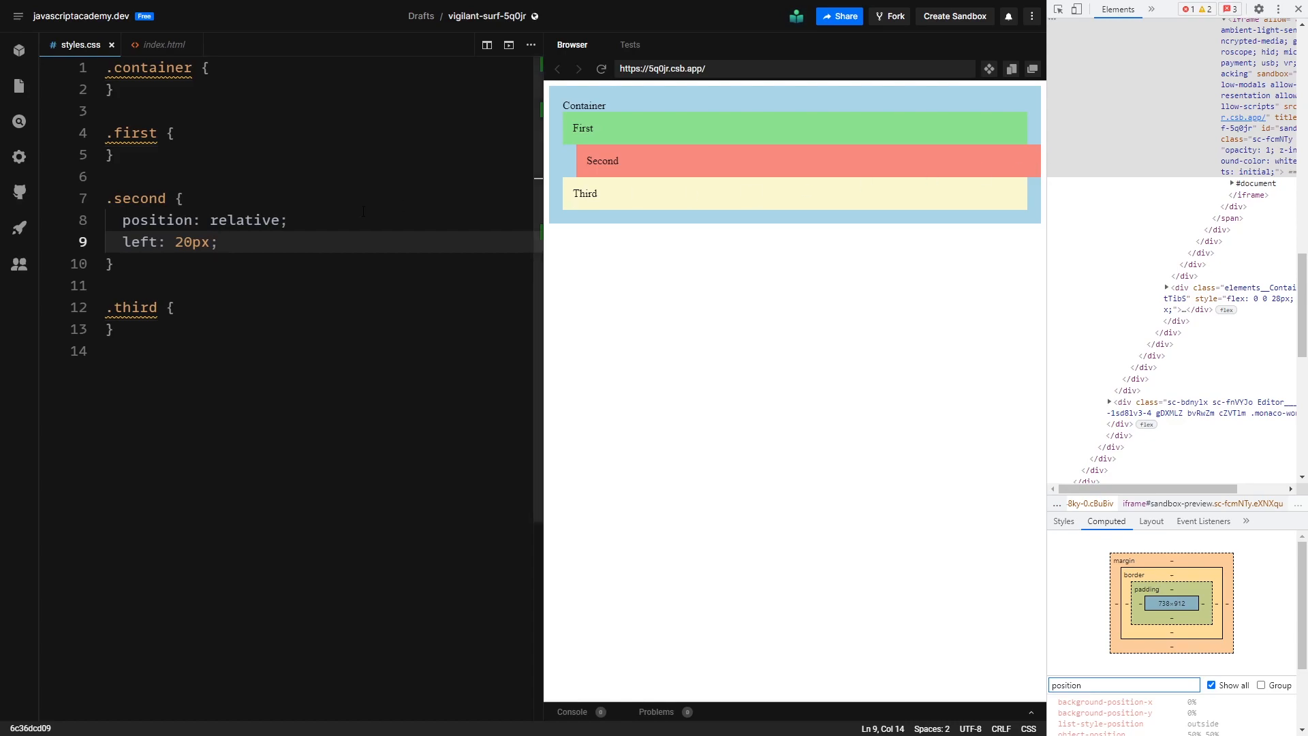
{"action": "type", "text": "3"}
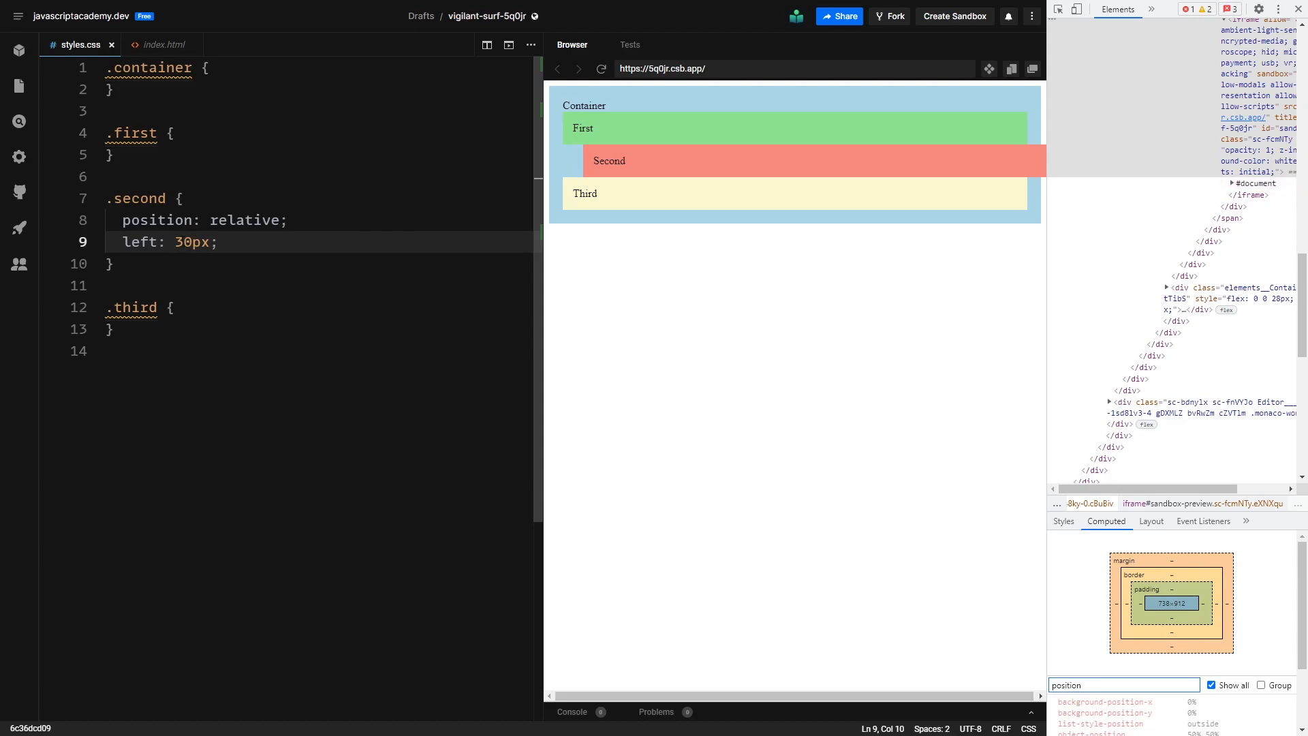
{"action": "key", "text": "Enter"}
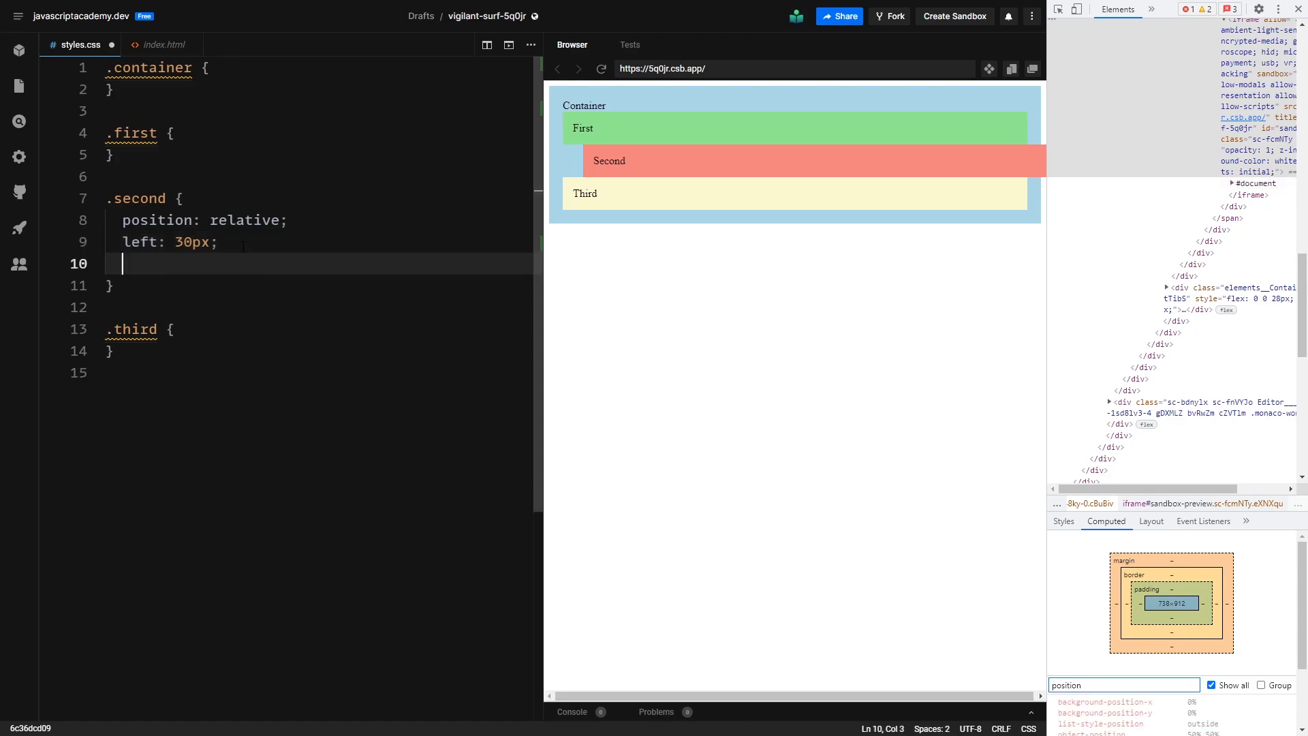
Step: Add top: 40px; to .second so Second drops over Third
{"action": "type", "text": "top"}
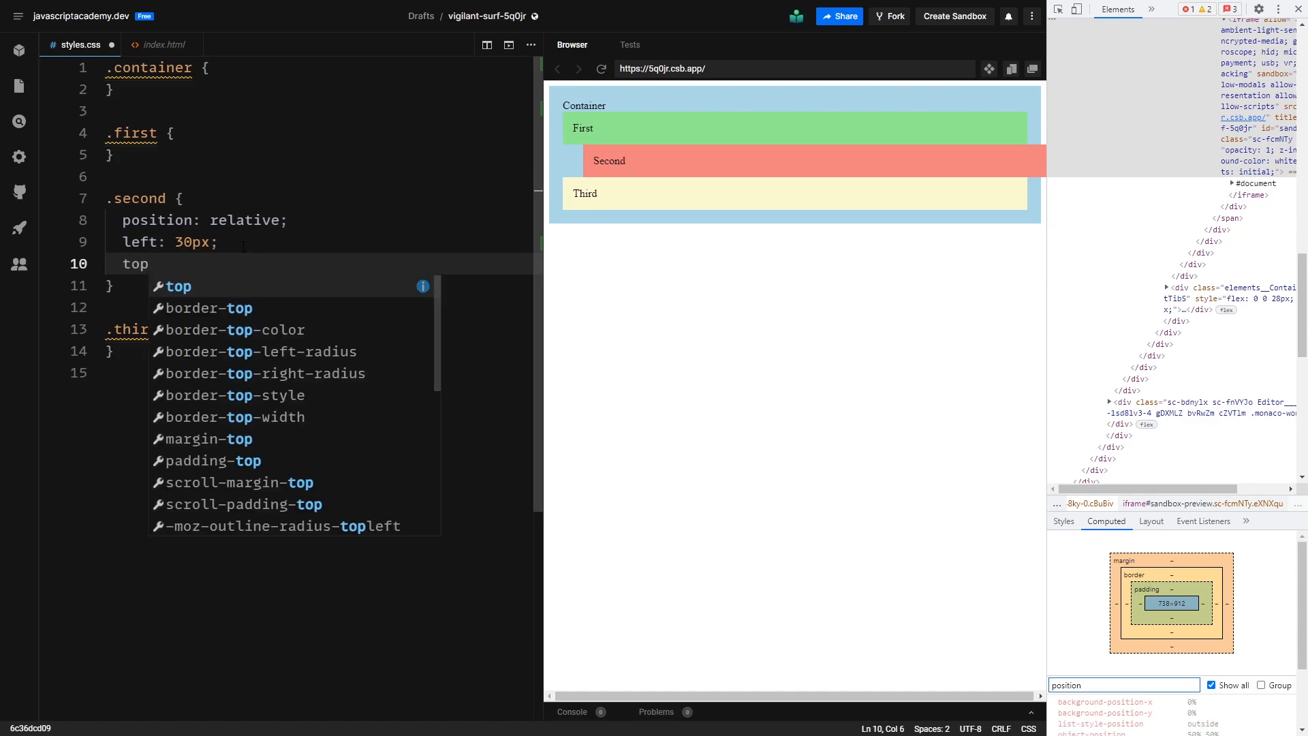
{"action": "type", "text": ": 40"}
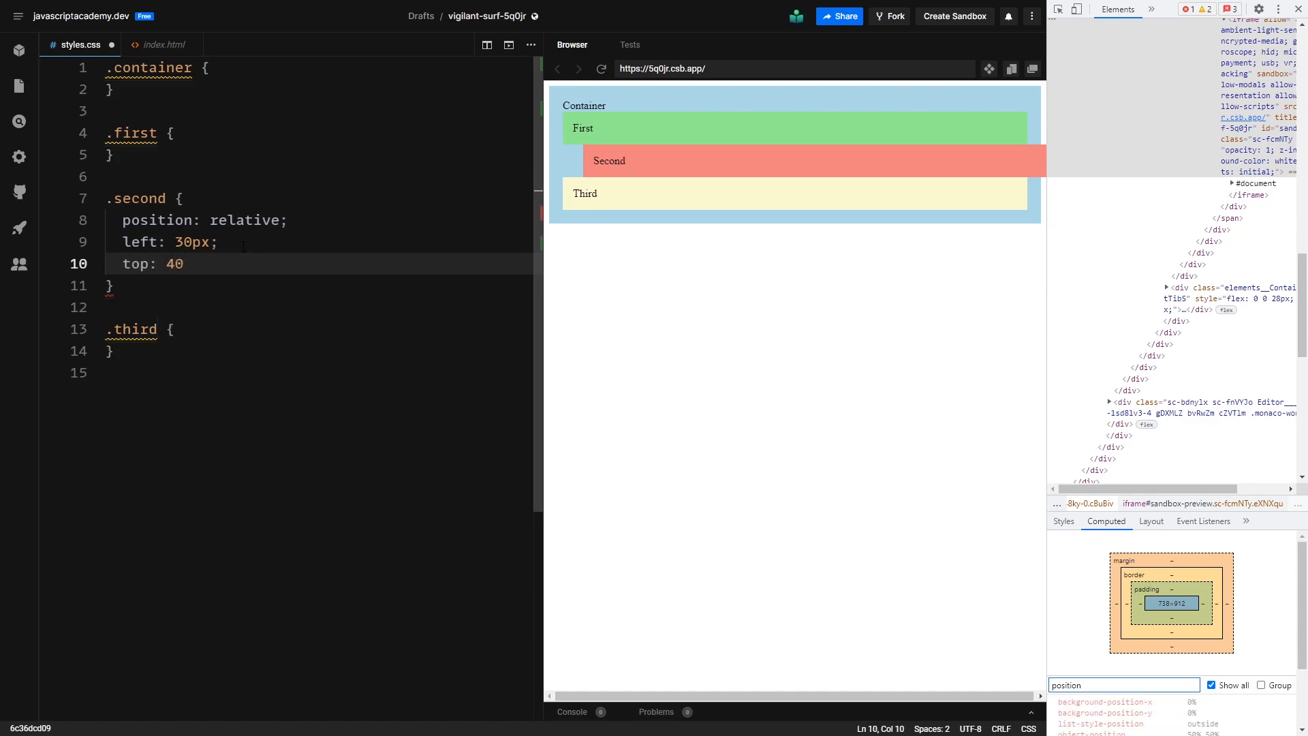
{"action": "type", "text": "px;"}
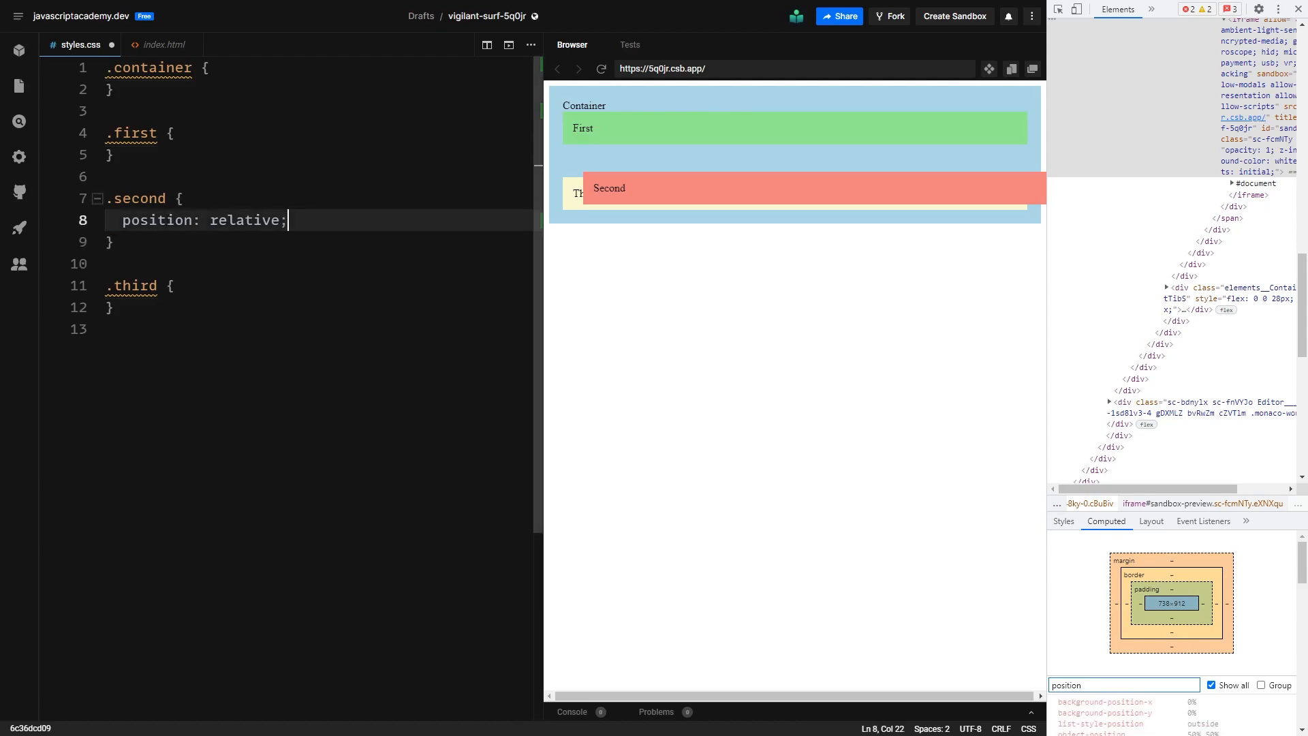
Step: Replace relative with absolute in the .second position declaration
{"action": "double_click", "coordinate": [247, 219]}
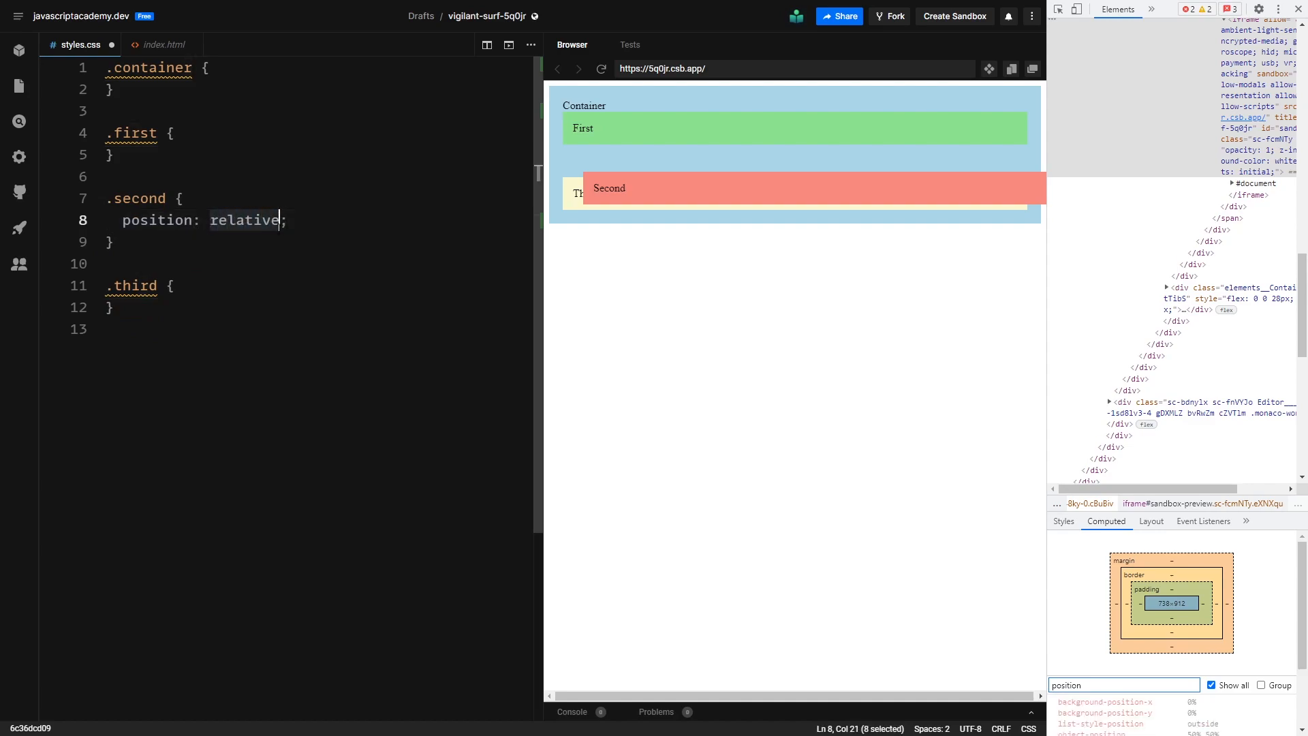
{"action": "type", "text": "absolu"}
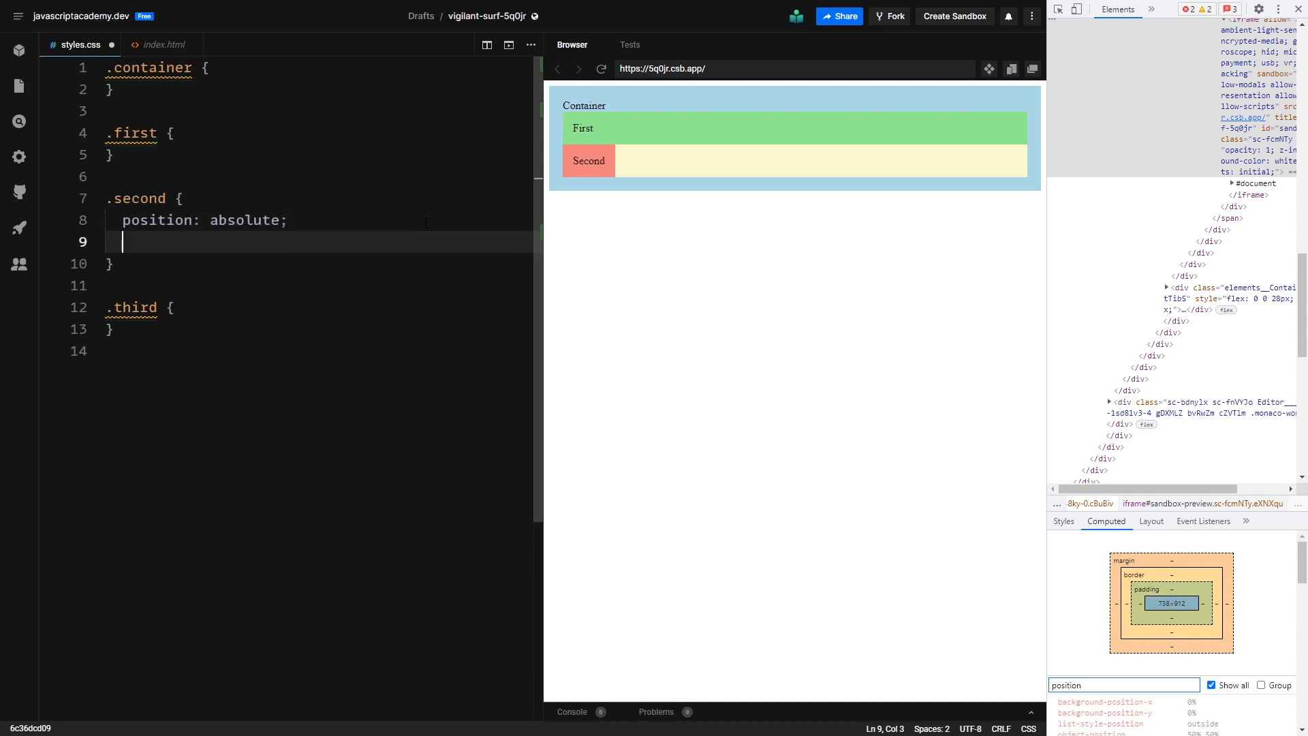
Step: Add top: 0; and right: 0; to .second to pin it top-right
{"action": "type", "text": "t"}
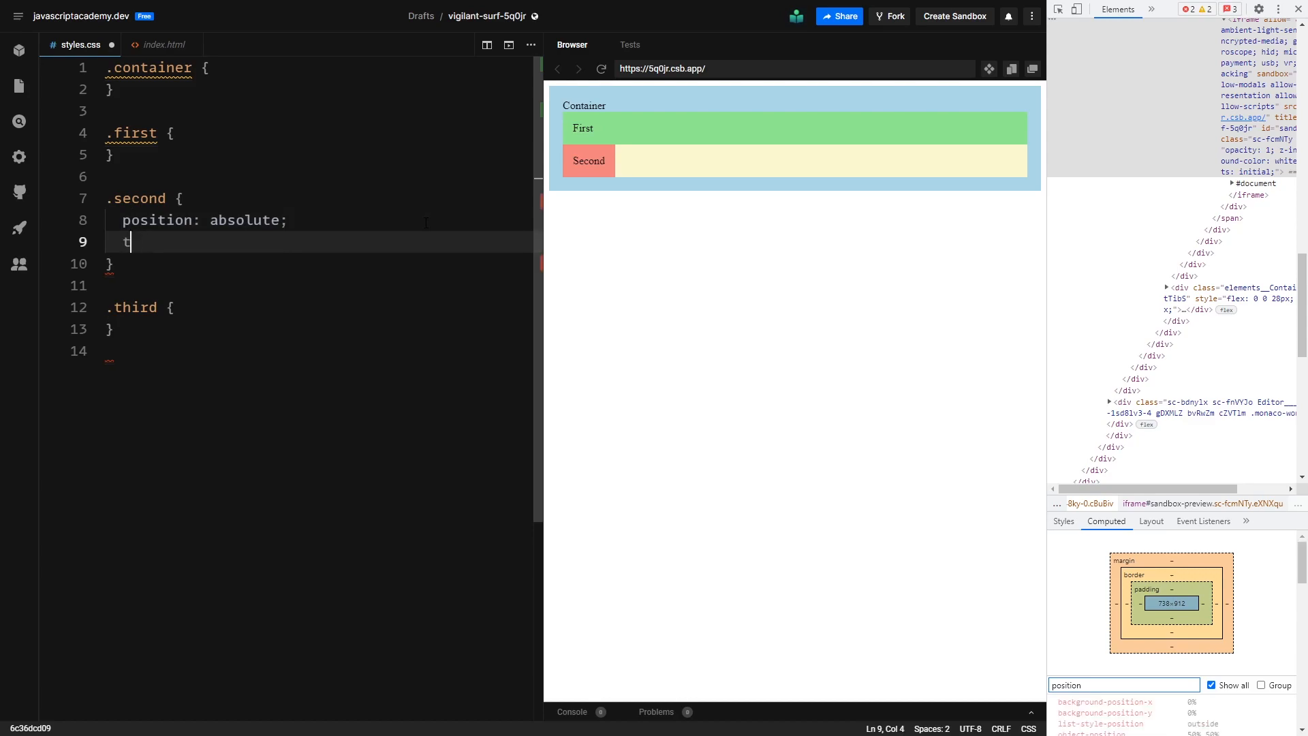
{"action": "type", "text": "op: 0;"}
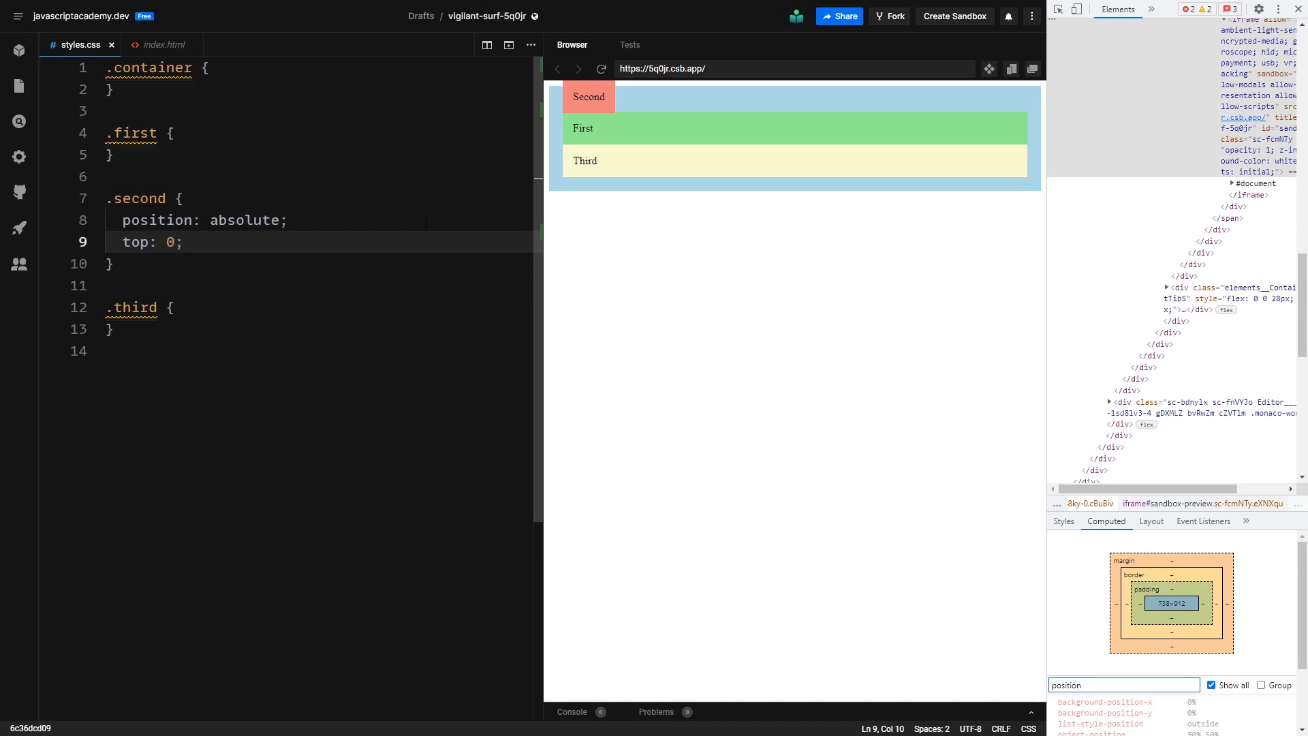
{"action": "key", "text": "Enter"}
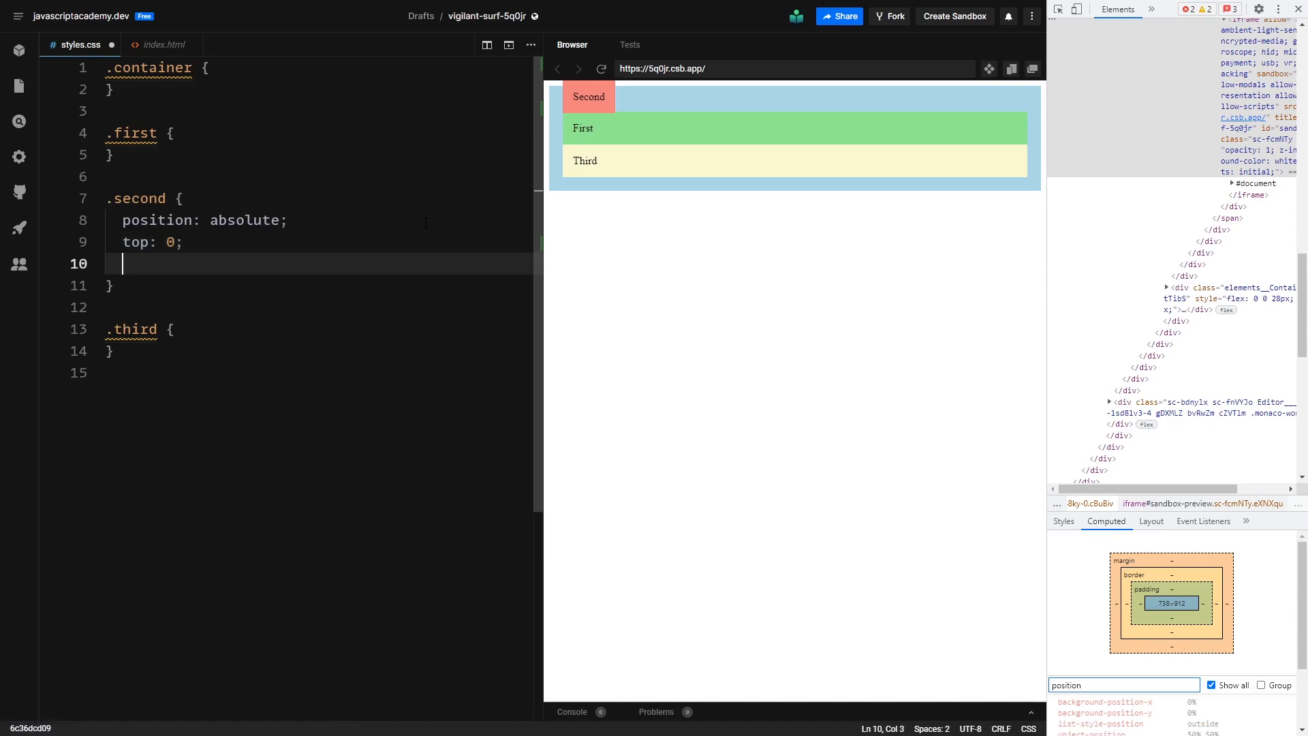
{"action": "type", "text": "right:0"}
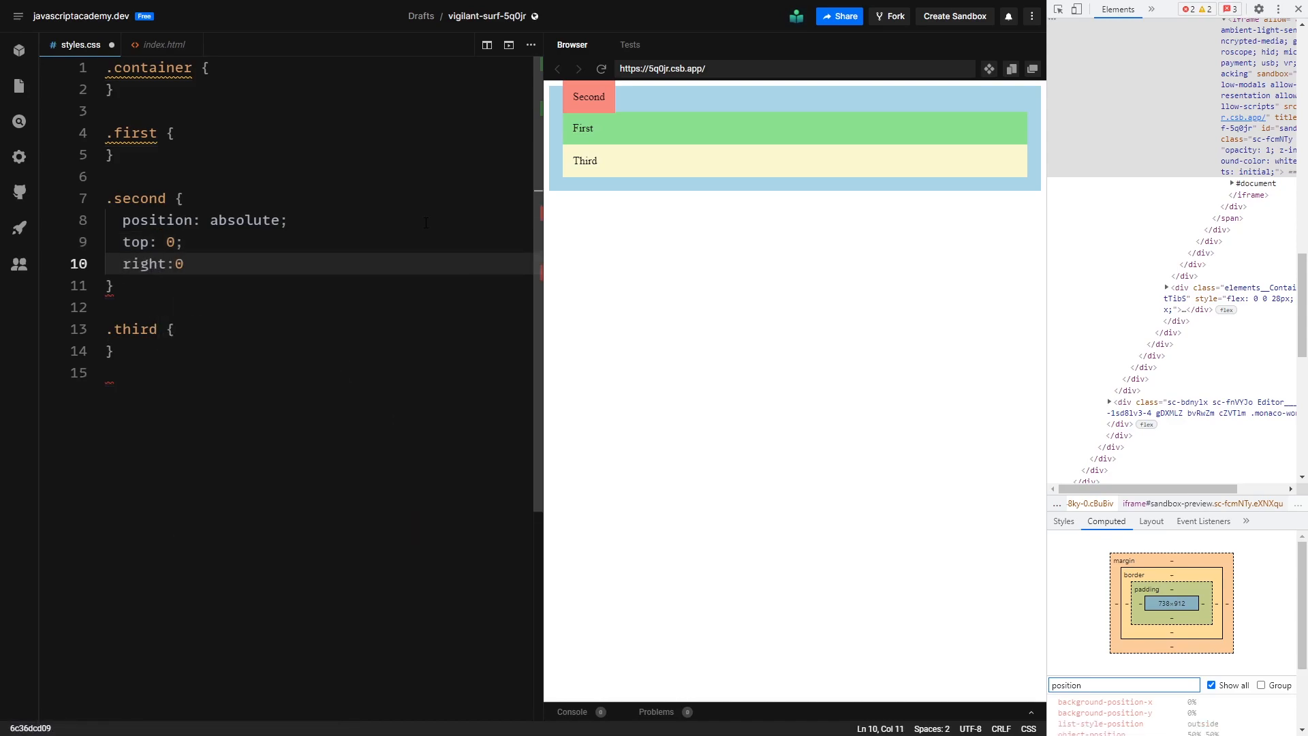
{"action": "type", "text": ";"}
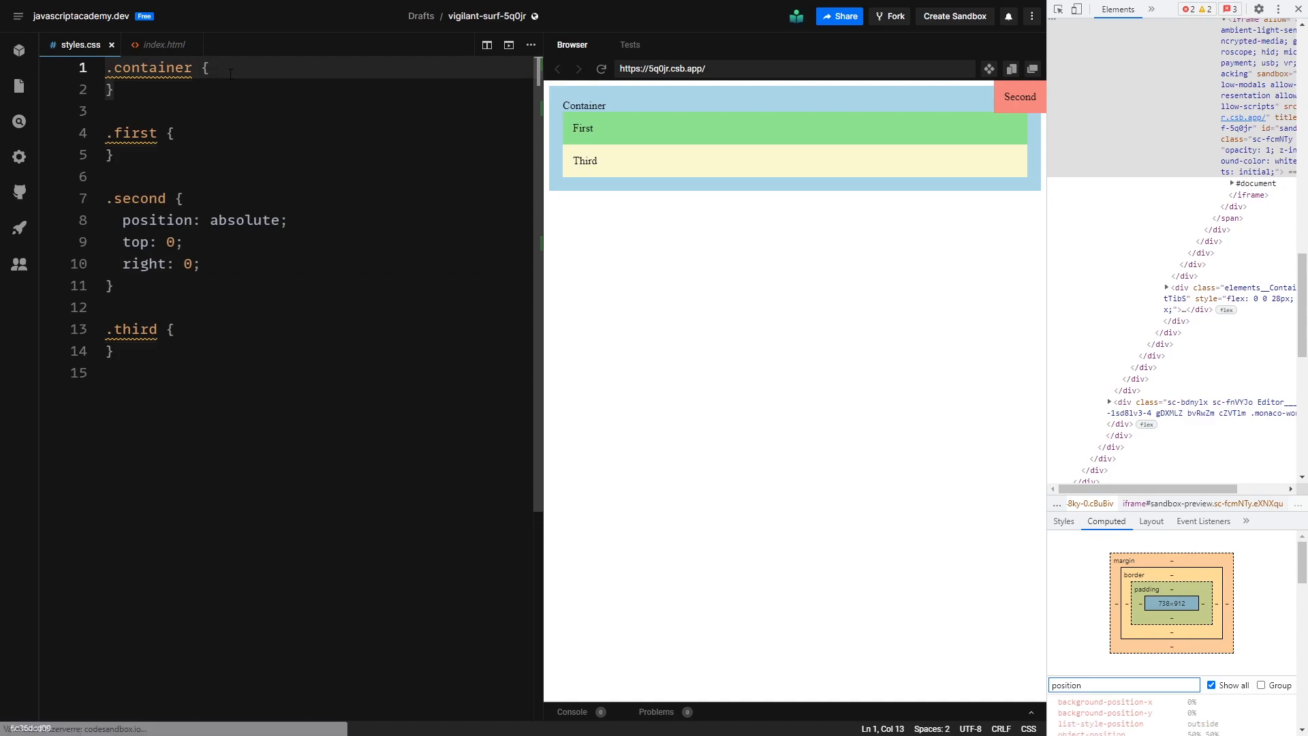
Step: Add position: relative; to the .container rule
{"action": "type", "text": "position: relative;"}
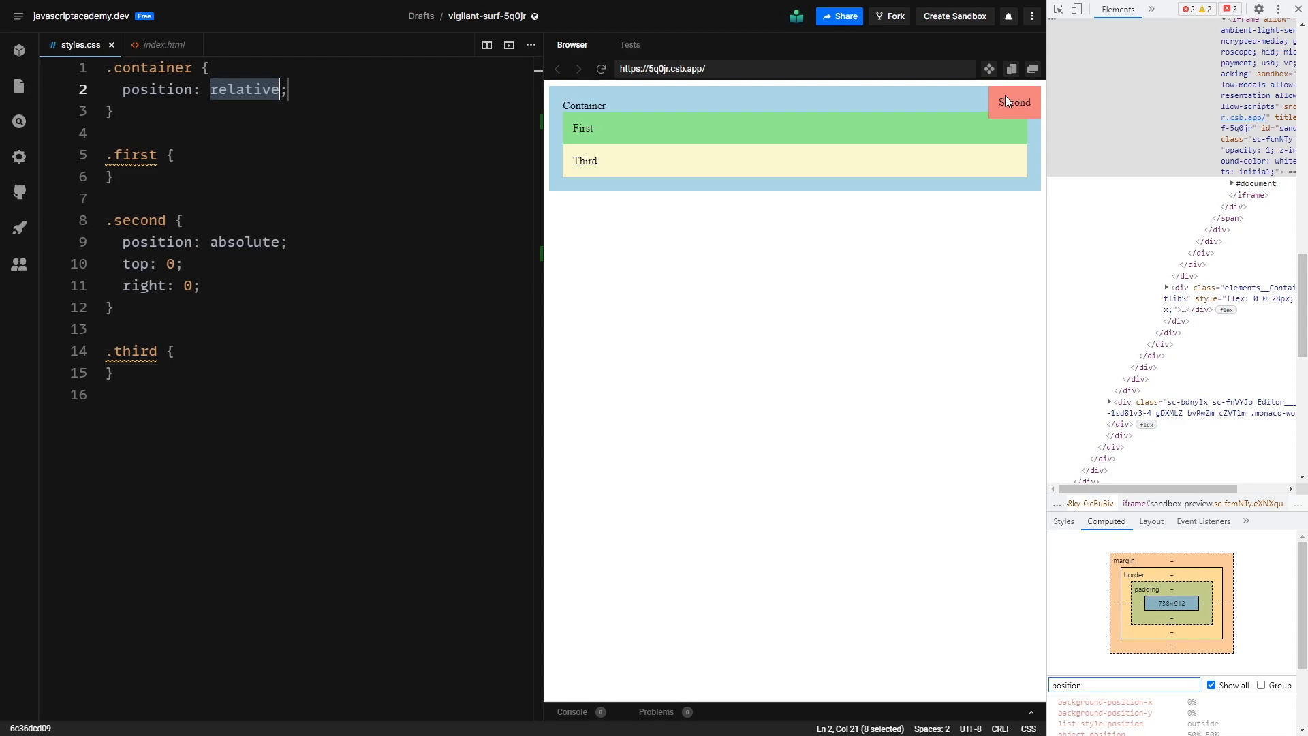
{"action": "mouse_move", "coordinate": [1006, 102]}
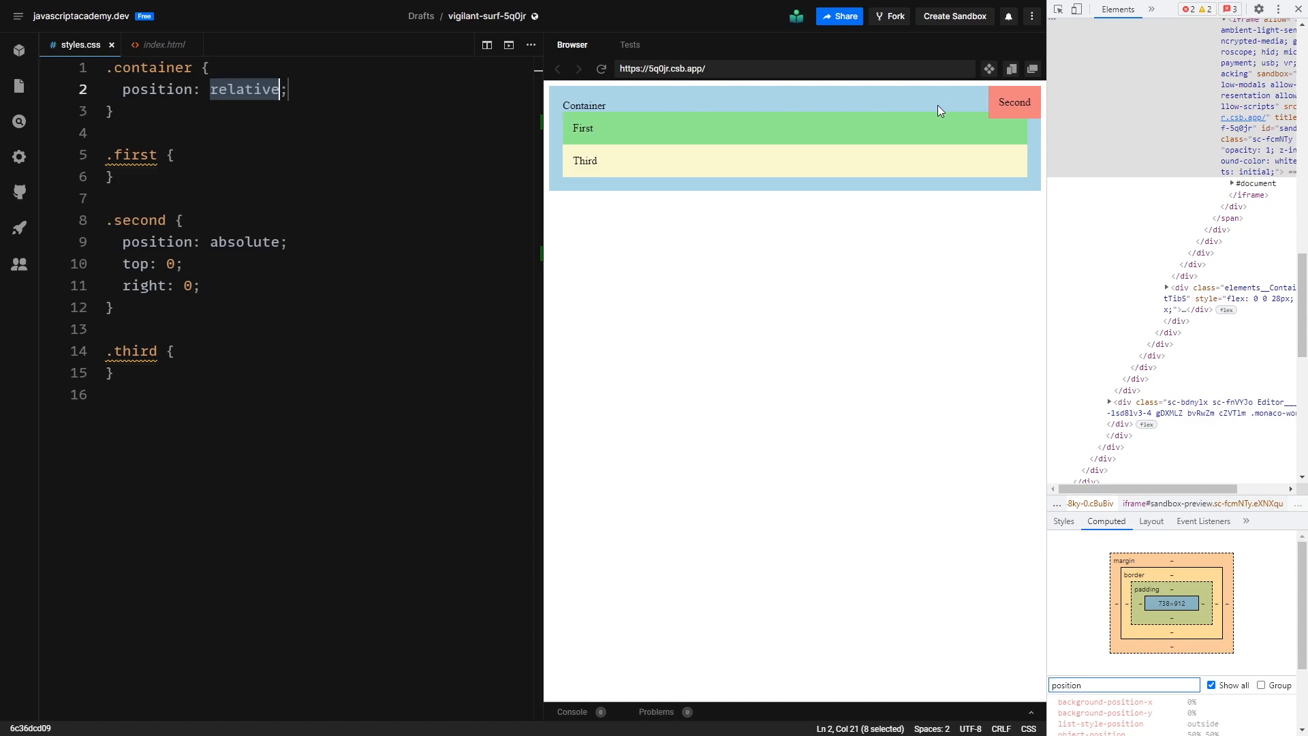
{"action": "mouse_move", "coordinate": [816, 235]}
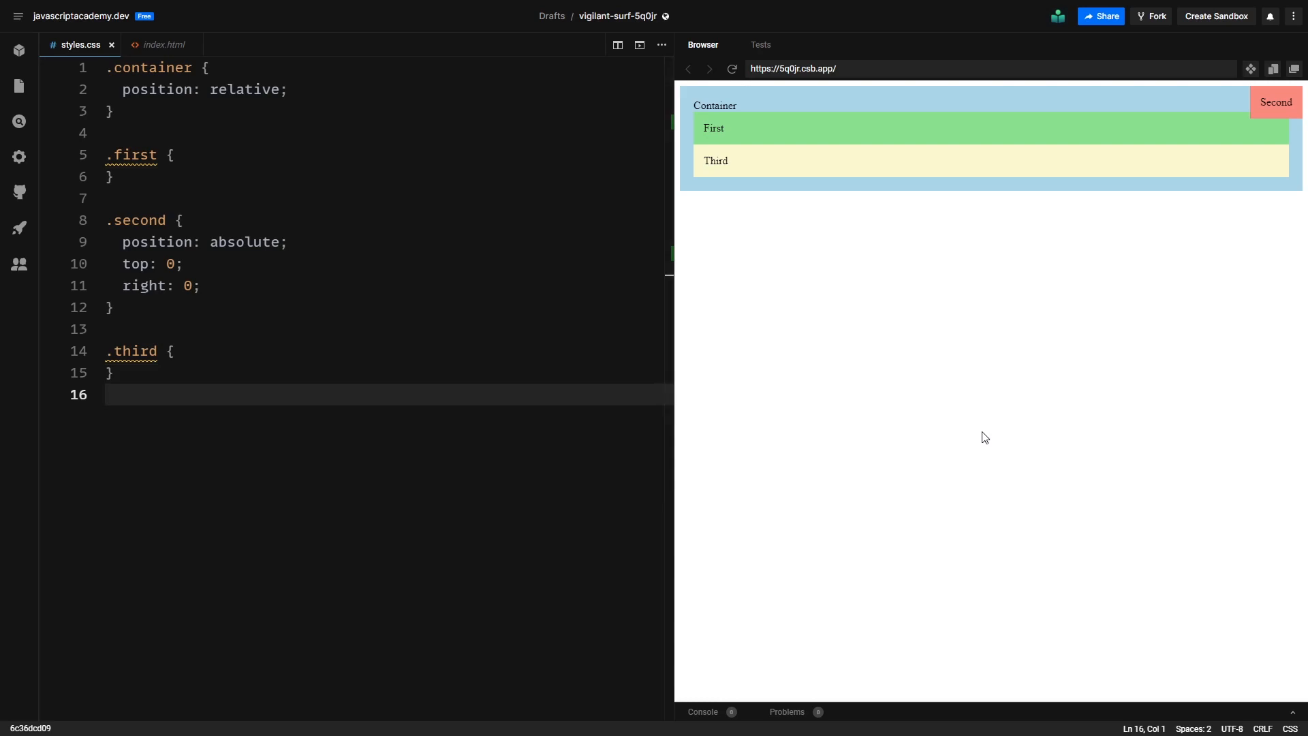
Step: Delete .second's top/right offsets, set position: fixed, and remove .container's position: relative
{"action": "left_click_drag", "start_coordinate": [106, 263], "coordinate": [201, 285]}
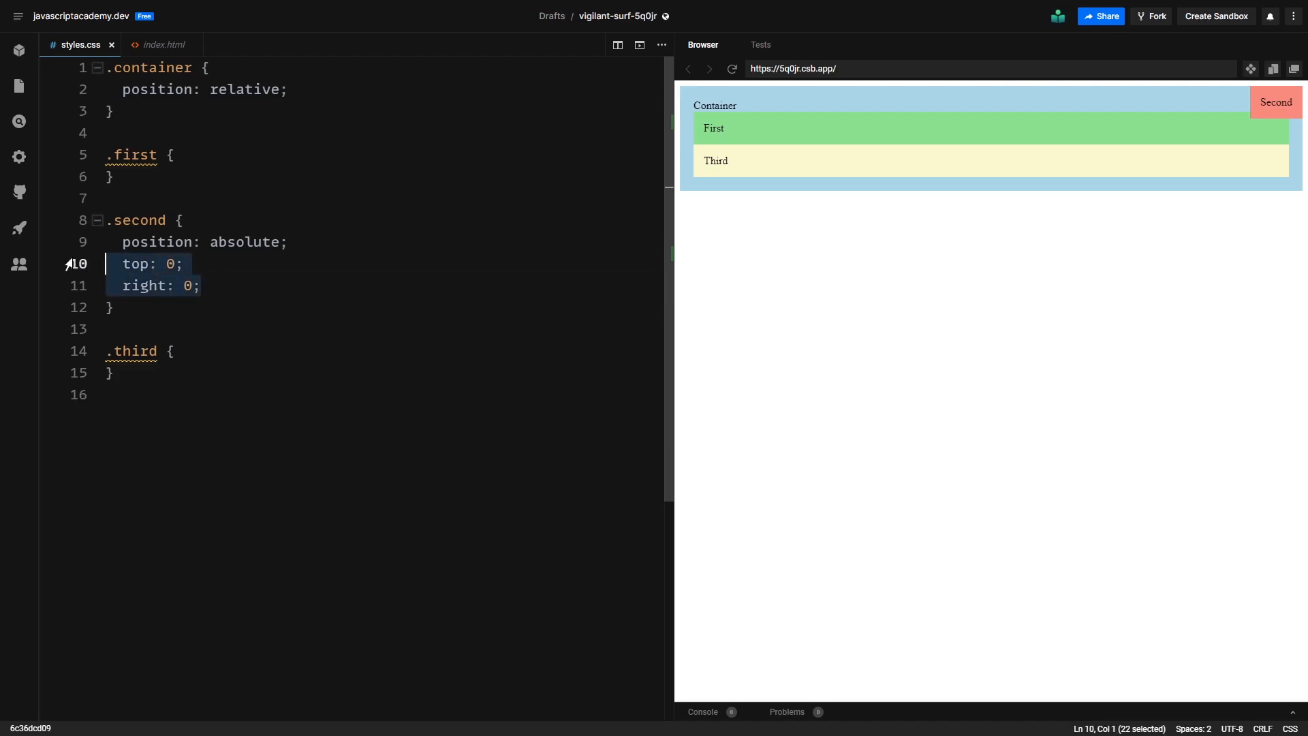
{"action": "key", "text": "Delete"}
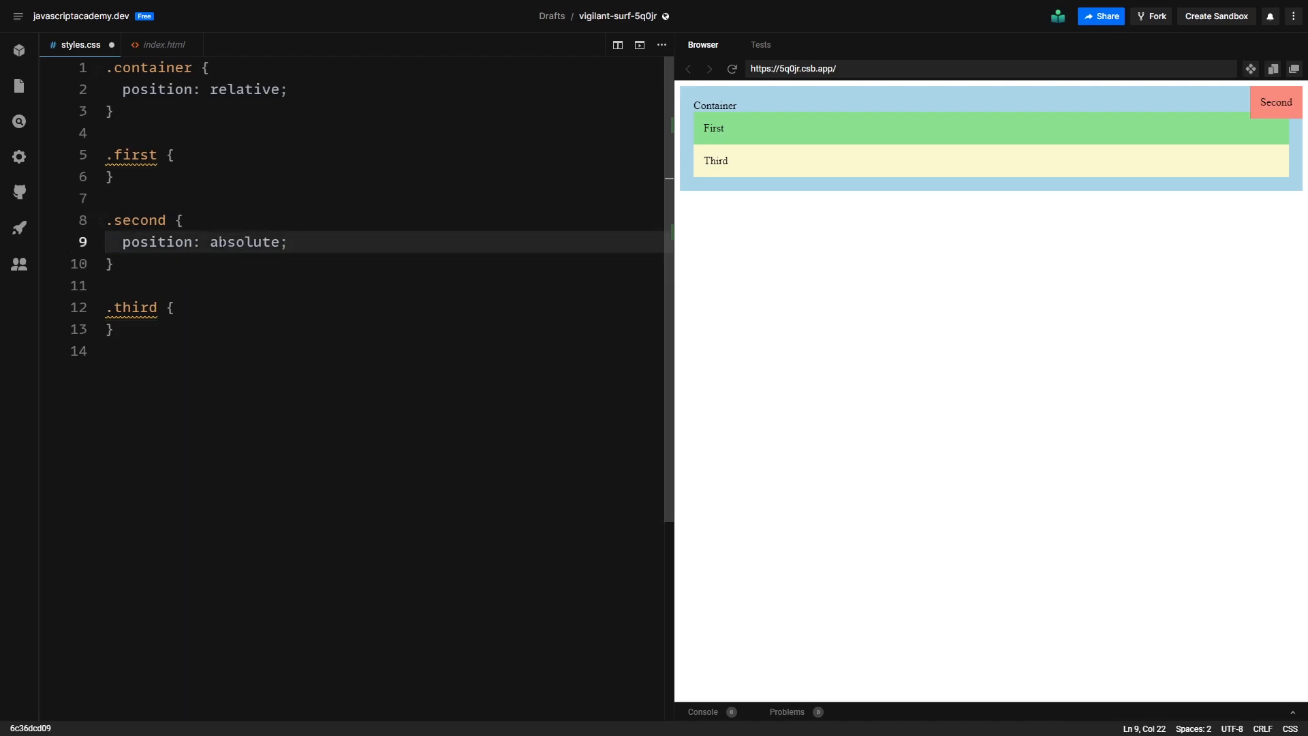
{"action": "double_click", "coordinate": [244, 242]}
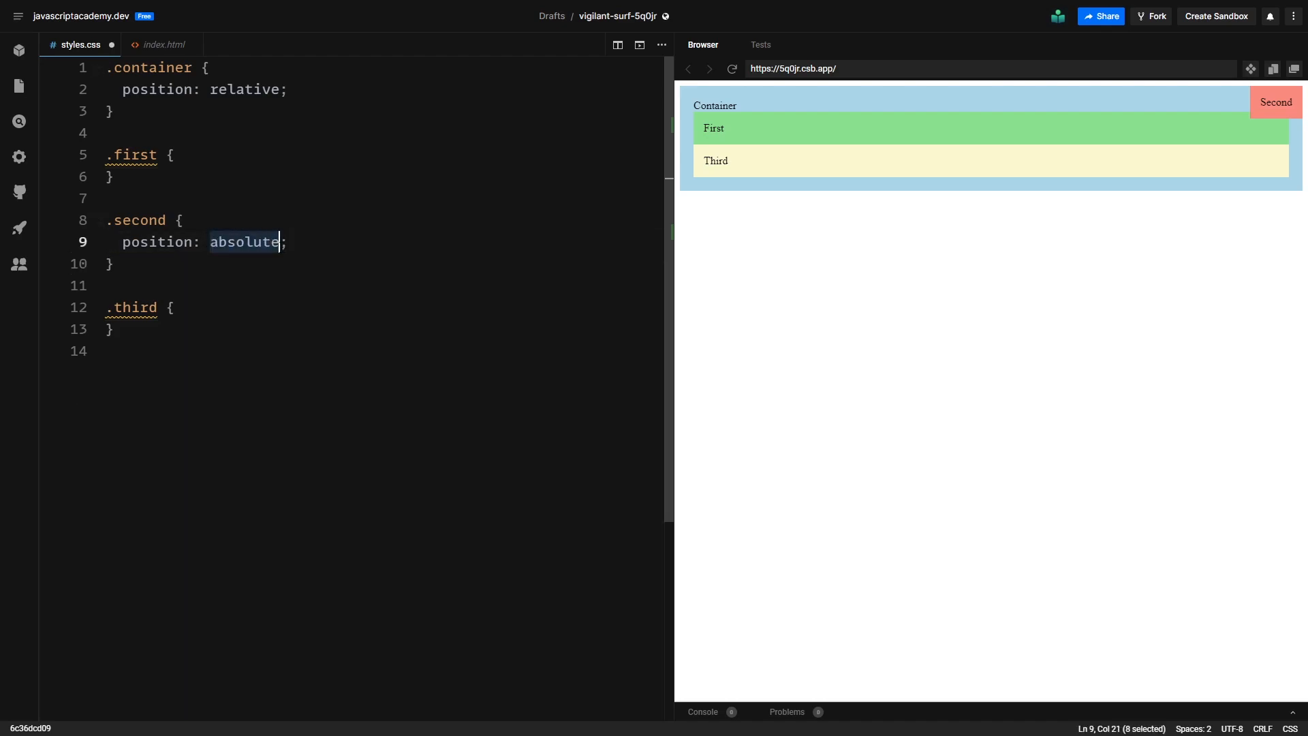
{"action": "type", "text": "fixed"}
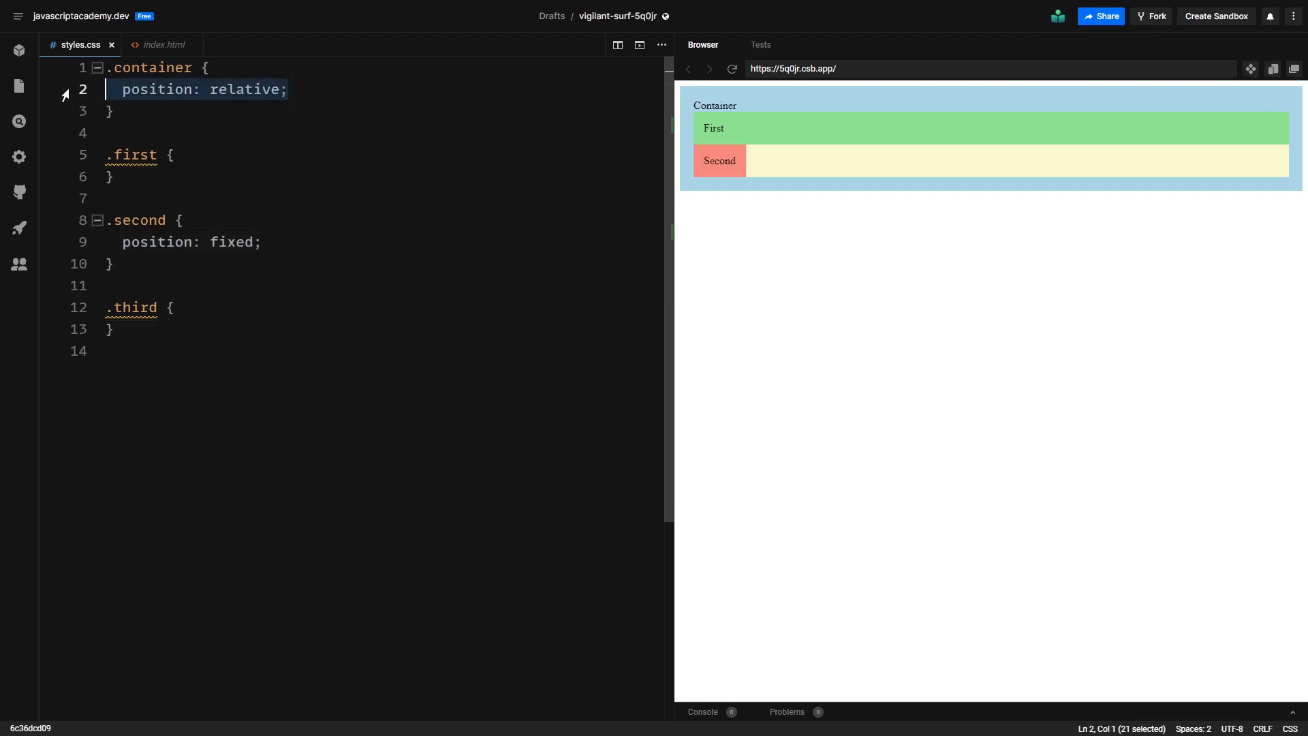
{"action": "key", "text": "Delete"}
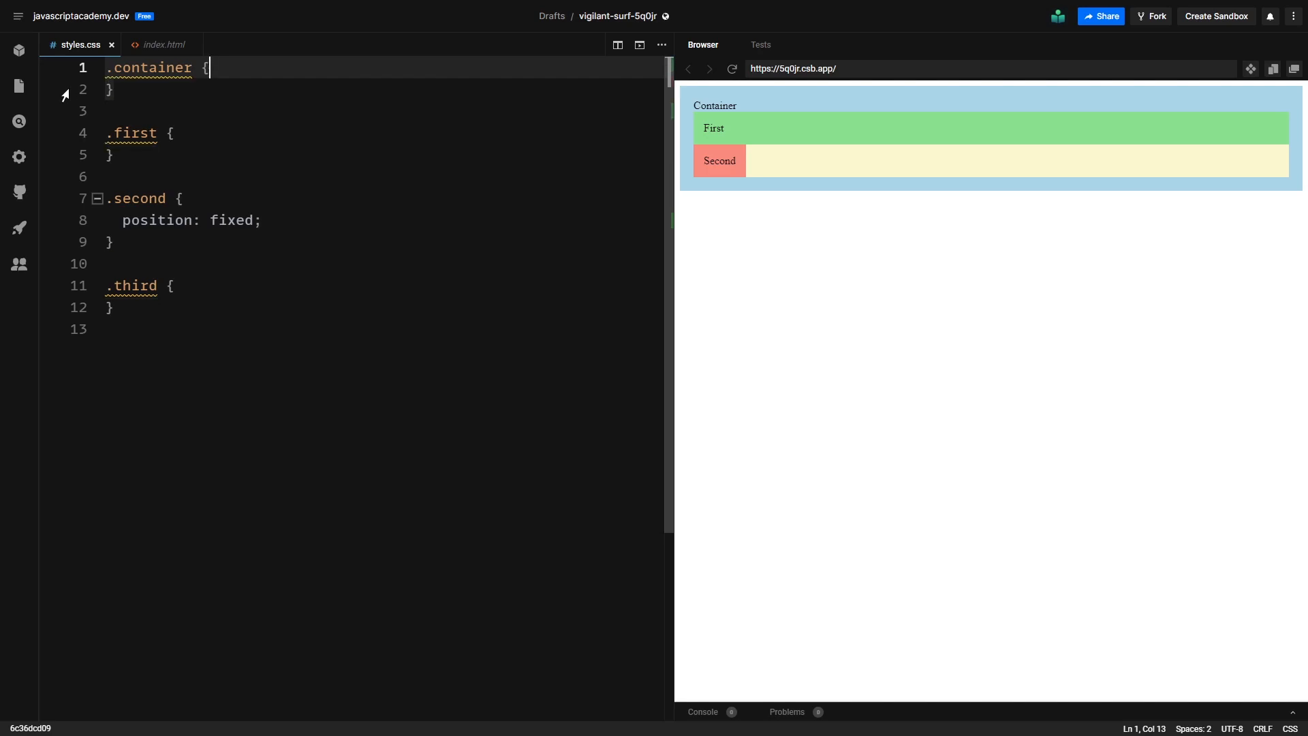
Step: Give .container height: 300vh; and position: relative;
{"action": "type", "text": "height:"}
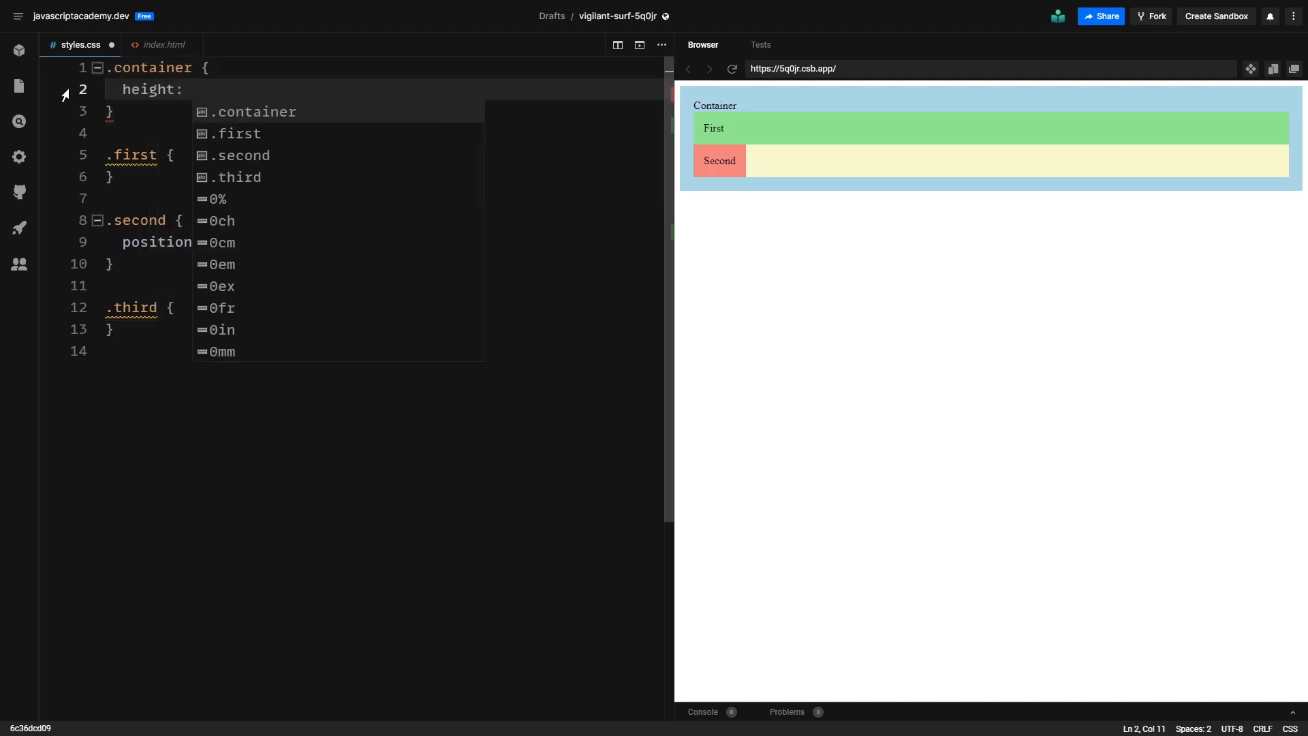
{"action": "type", "text": "300vh"}
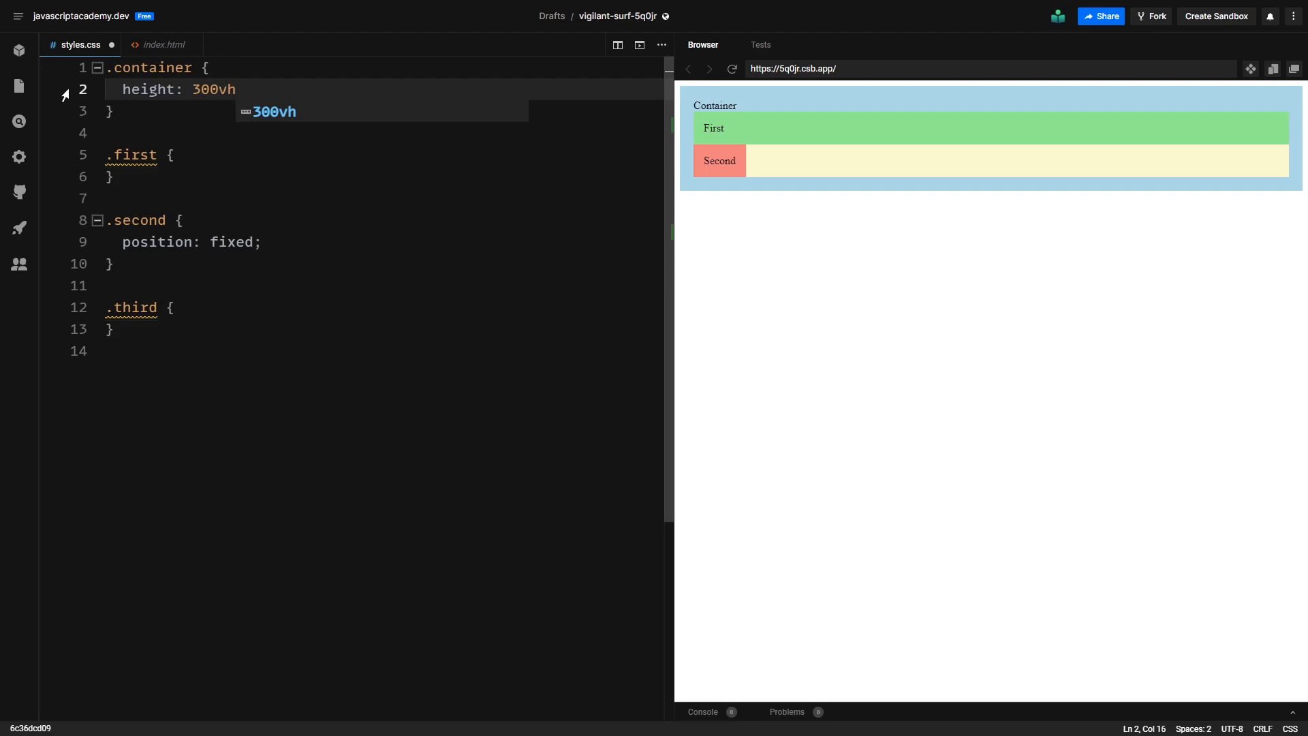
{"action": "type", "text": ";"}
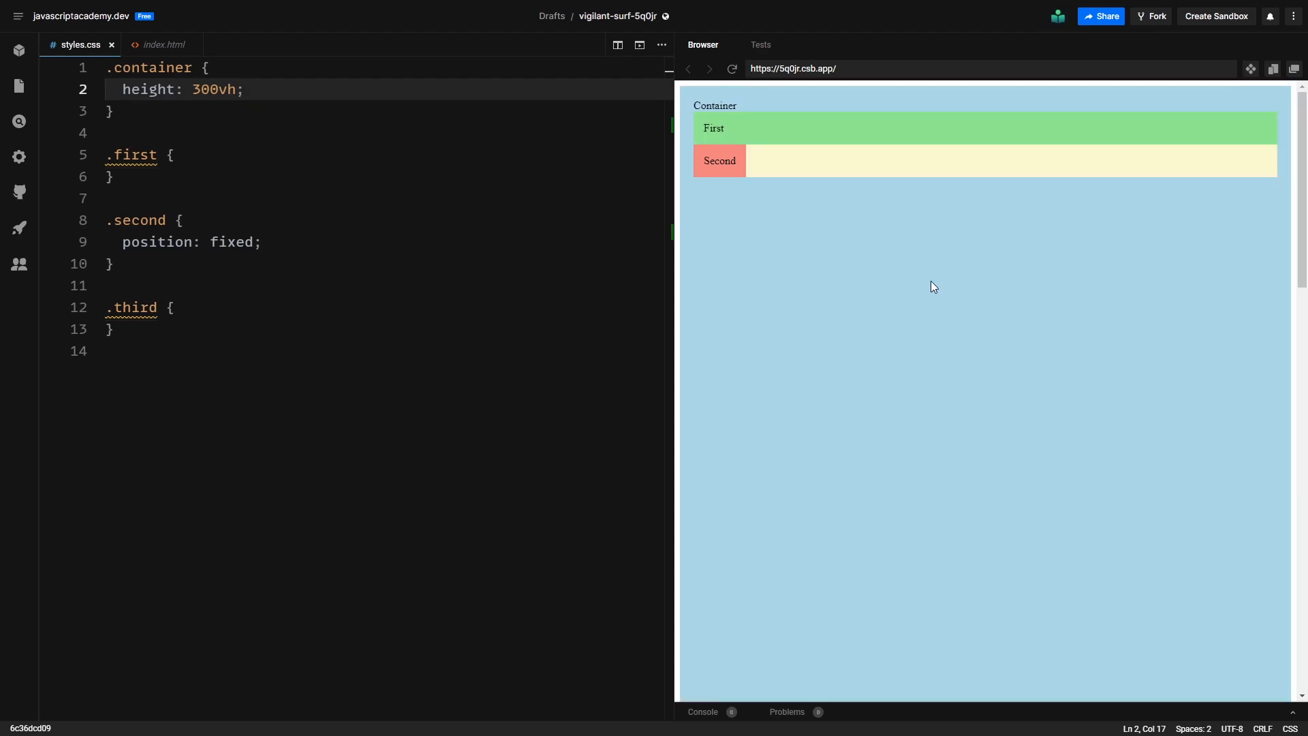
{"action": "key", "text": "Enter"}
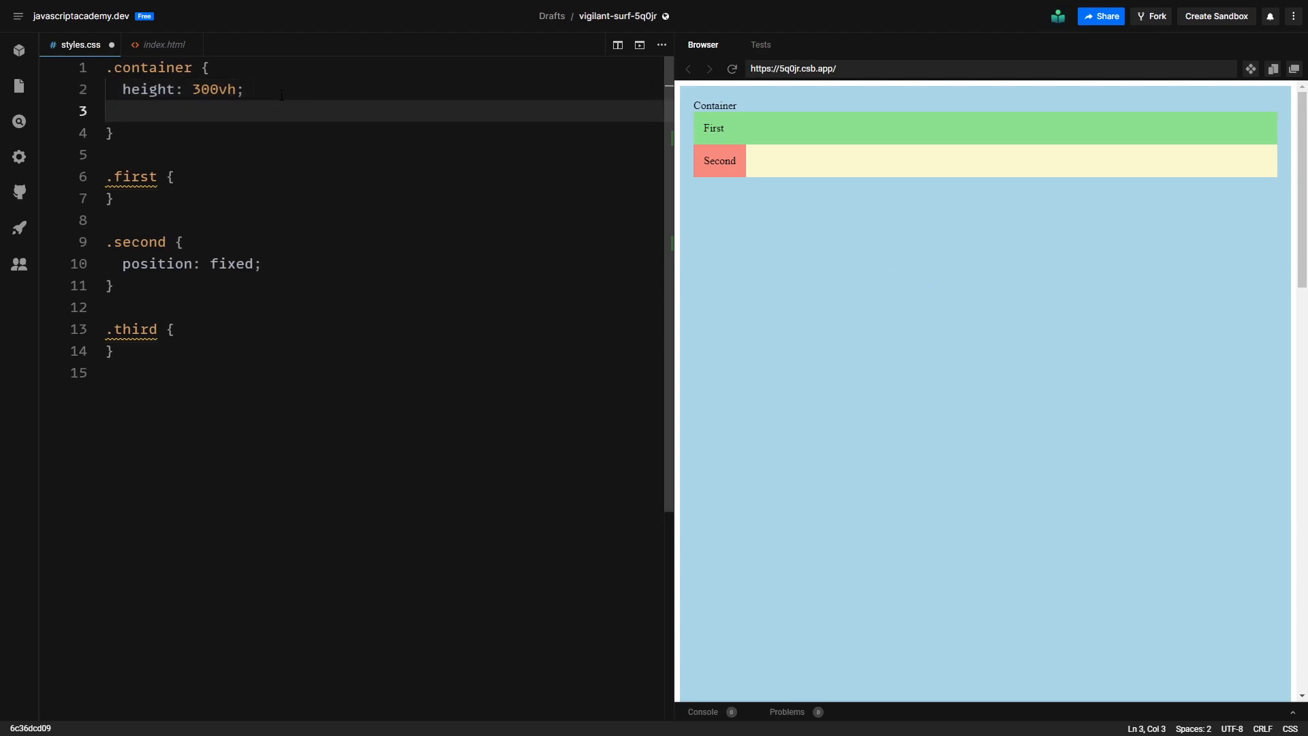
{"action": "type", "text": "position: relative;"}
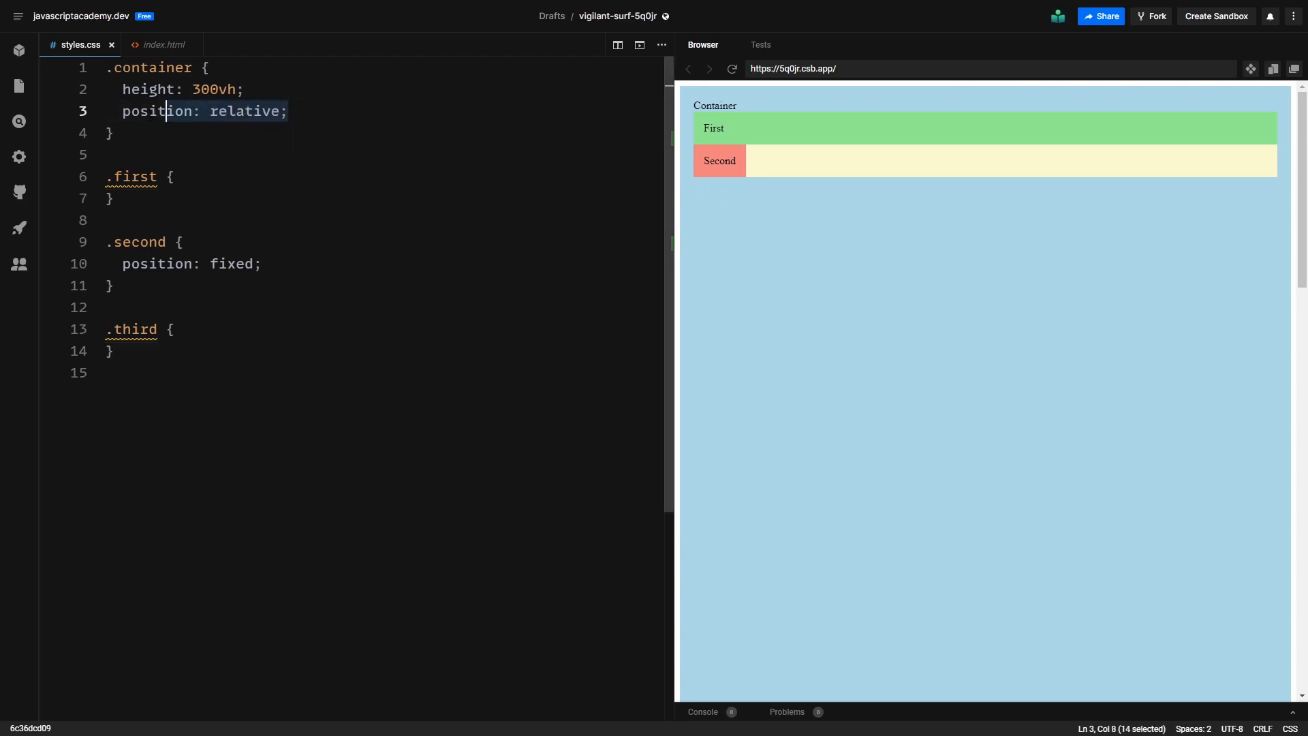
Step: Add top: 20px and left: 0px to the fixed .second rule
{"action": "key", "text": "Delete"}
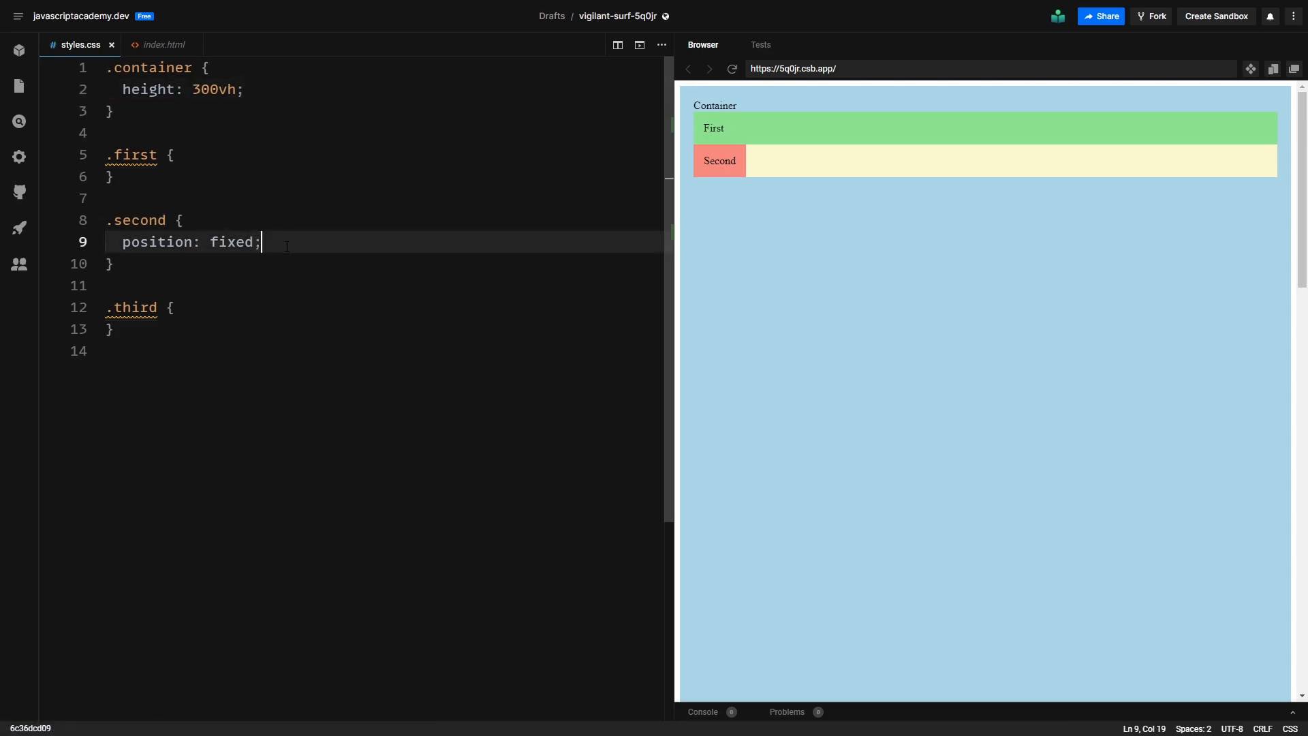
{"action": "type", "text": "t"}
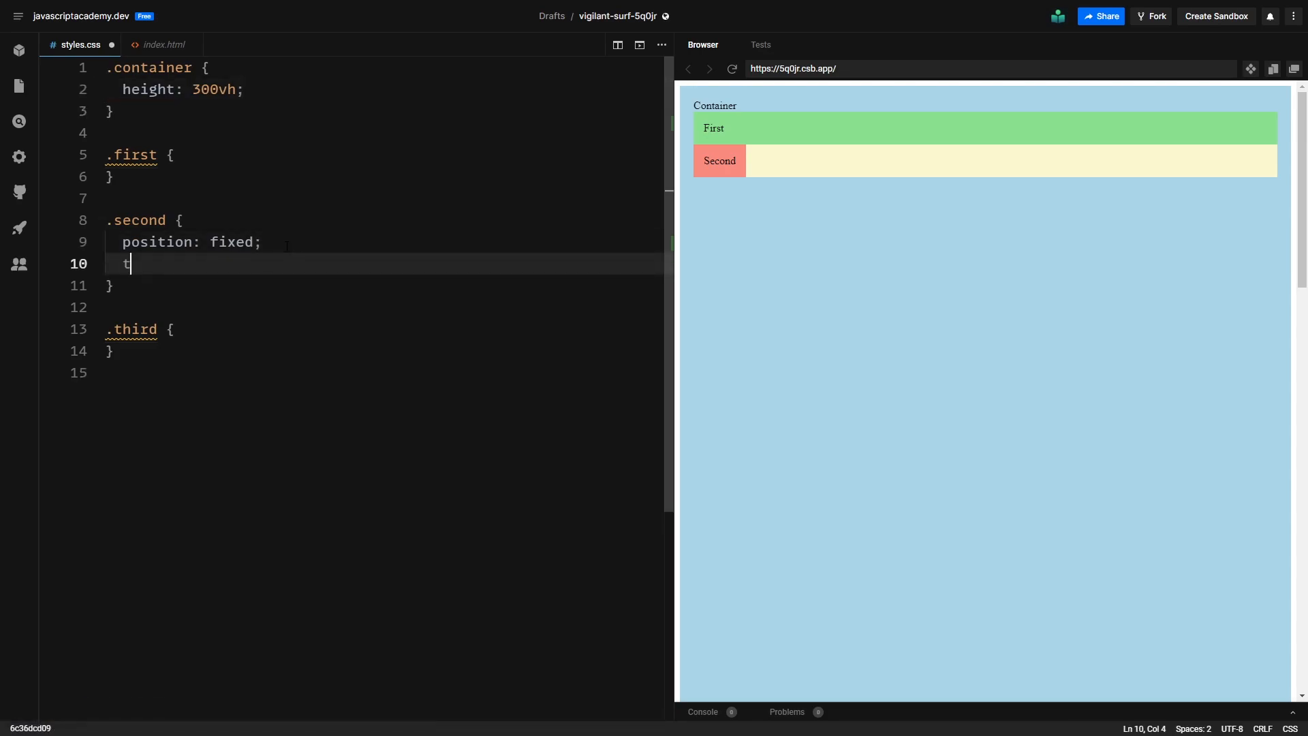
{"action": "type", "text": "op:"}
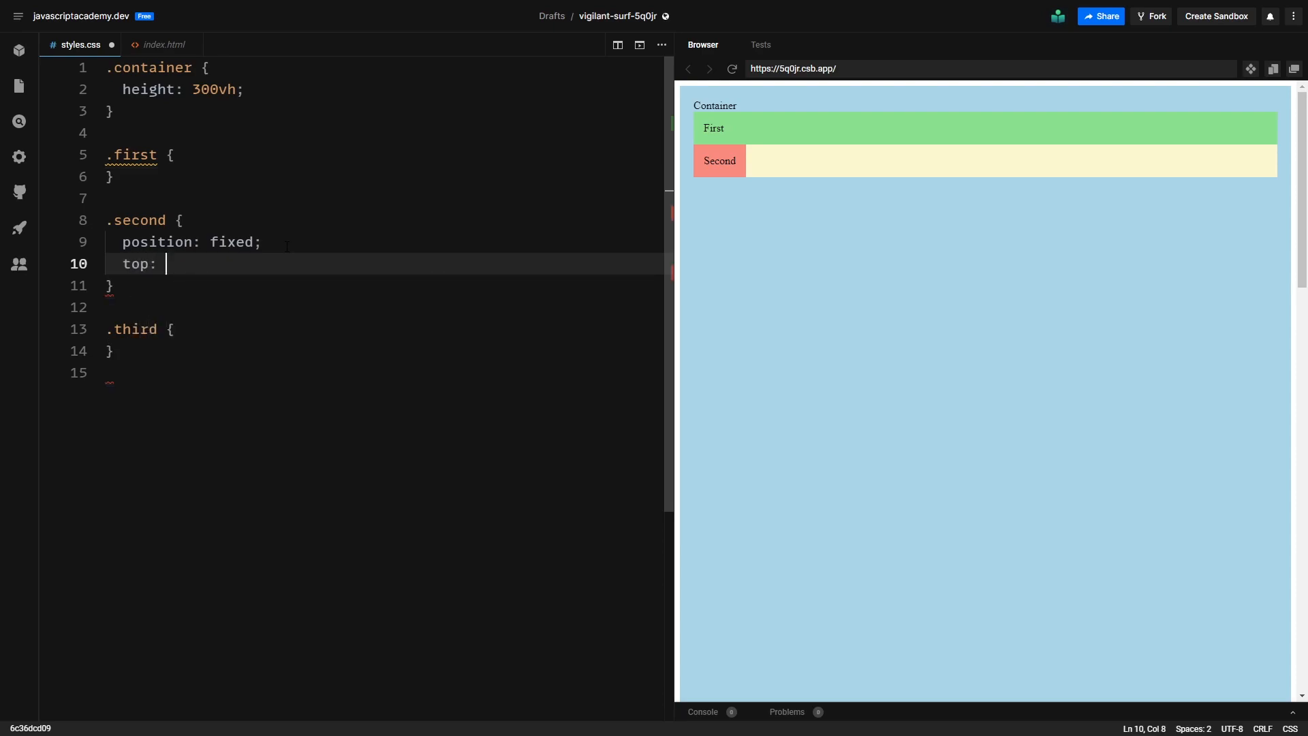
{"action": "type", "text": "20px;"}
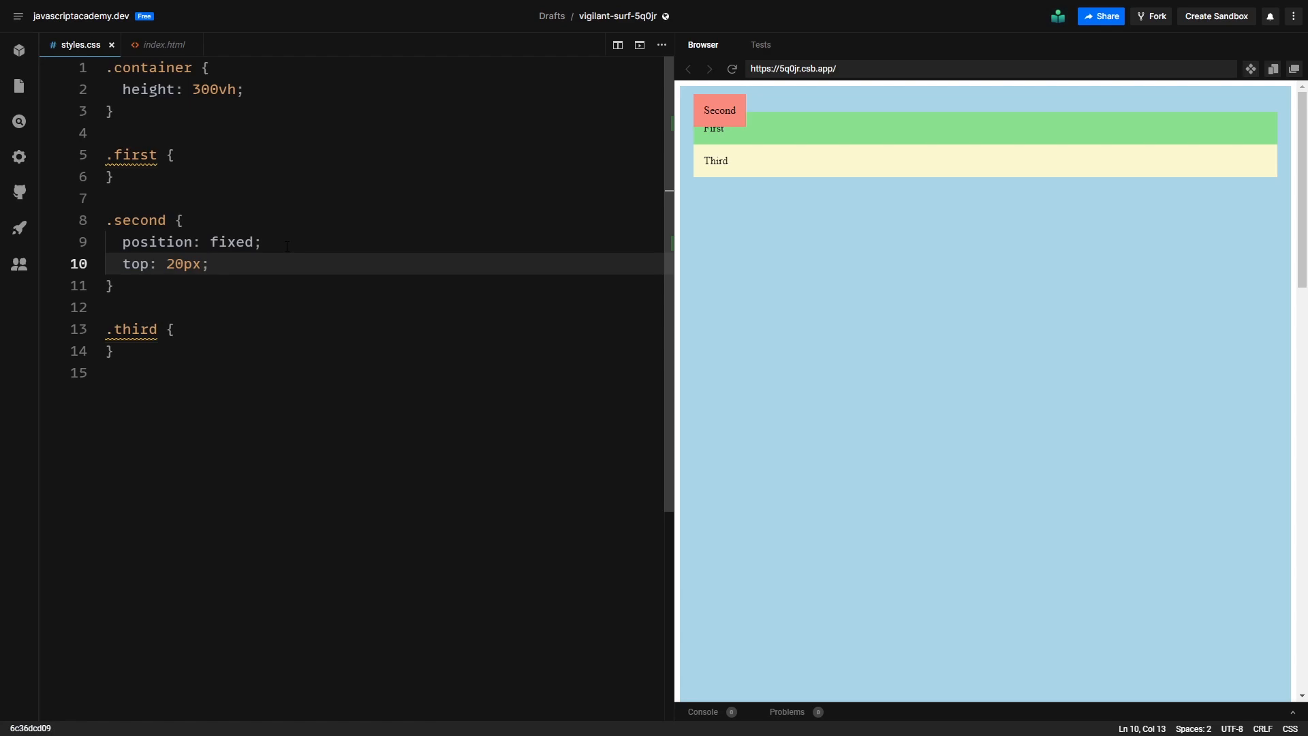
{"action": "key", "text": "Enter"}
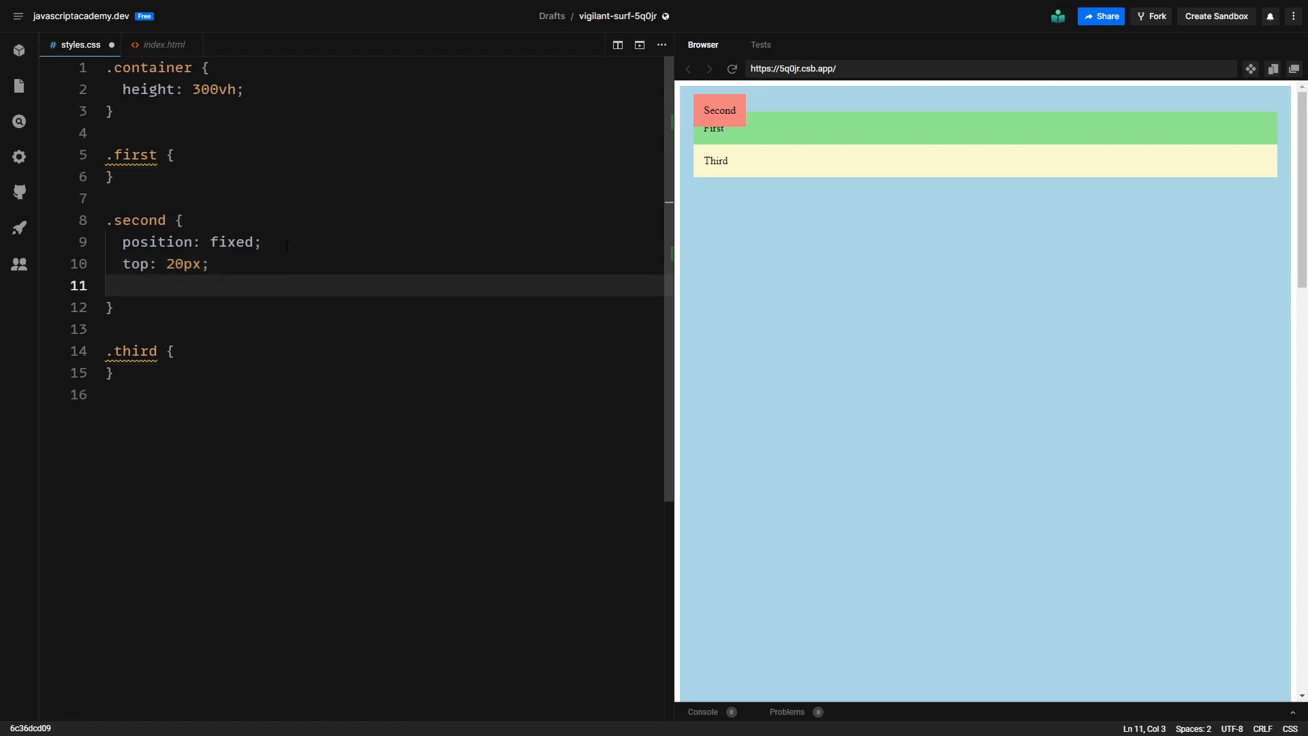
{"action": "type", "text": "left"}
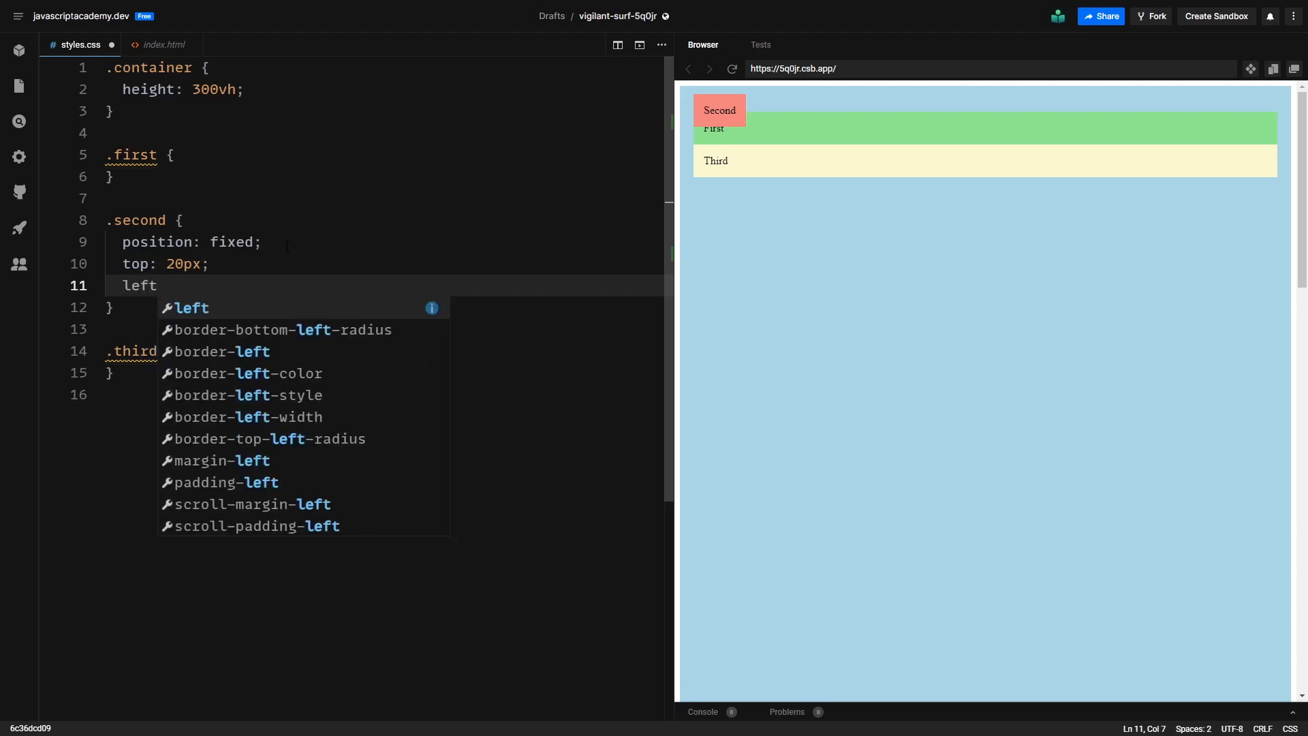
{"action": "type", "text": ":0 p"}
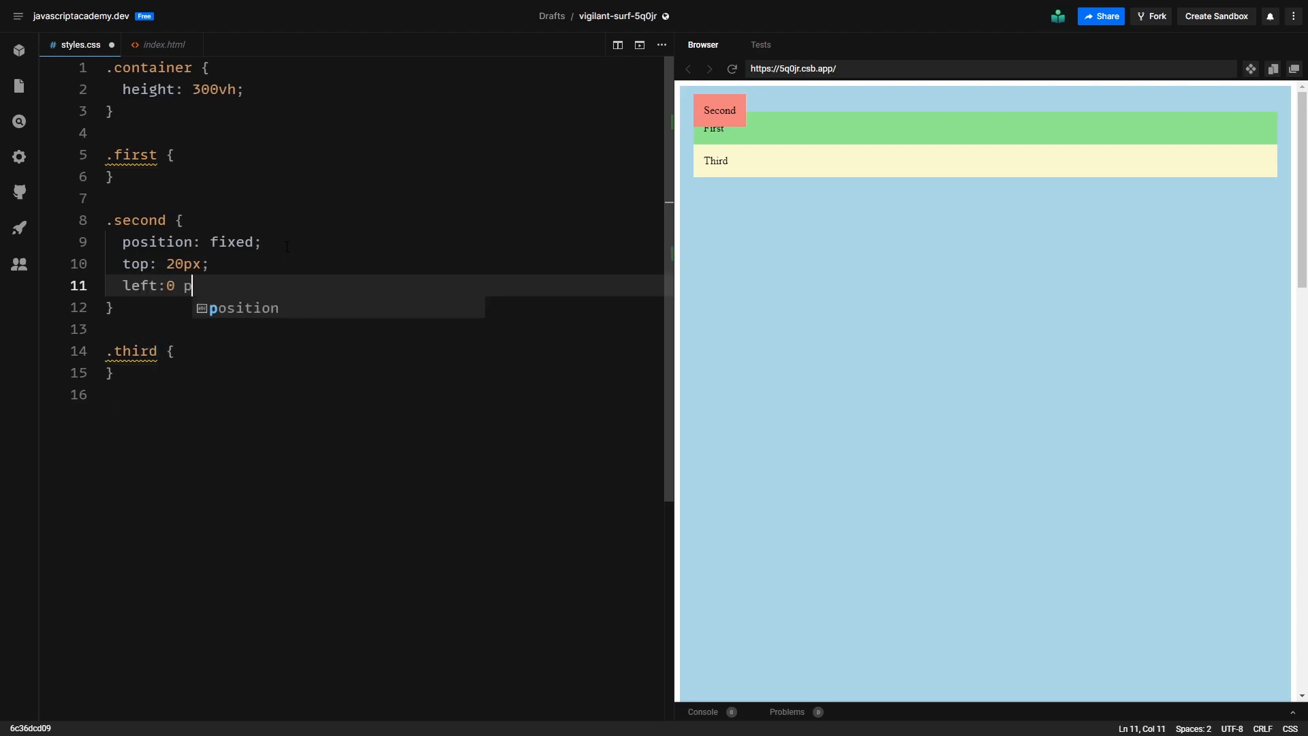
{"action": "type", "text": "px;"}
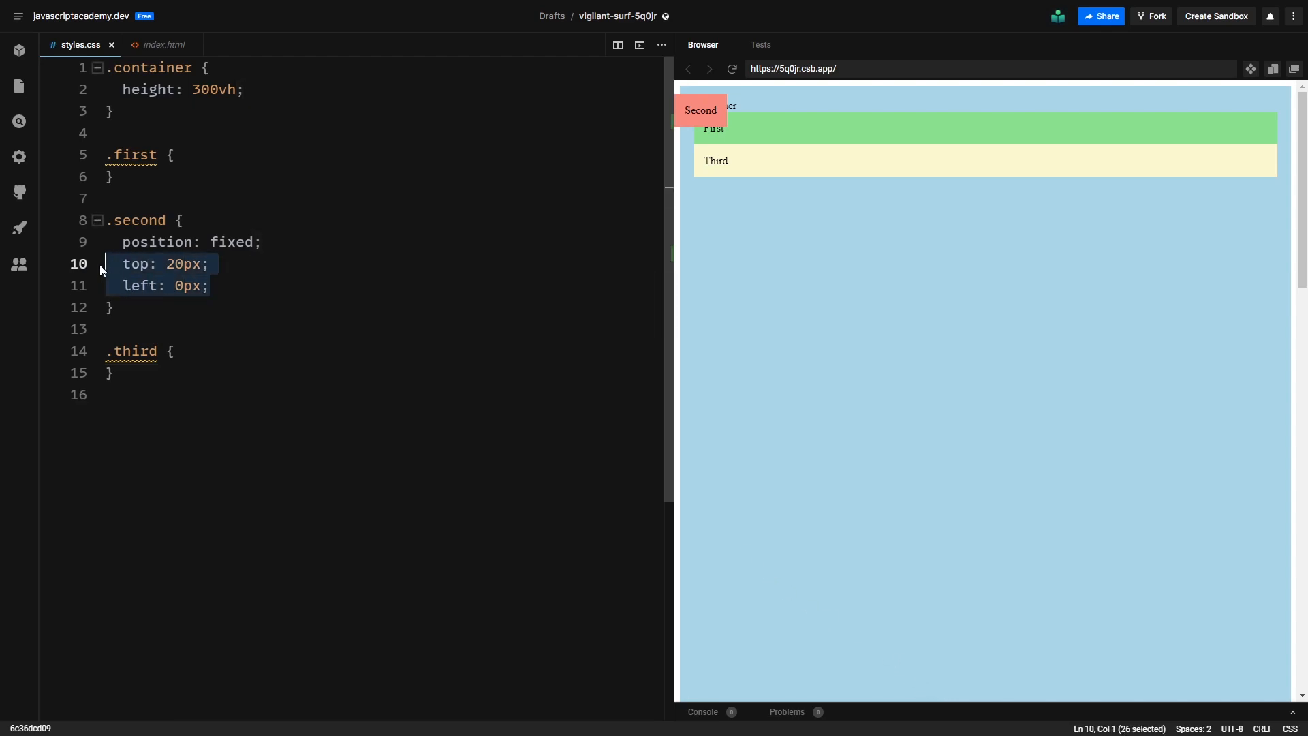
Step: Remove the top and left offsets and change .second to position: sticky
{"action": "key", "text": "Delete"}
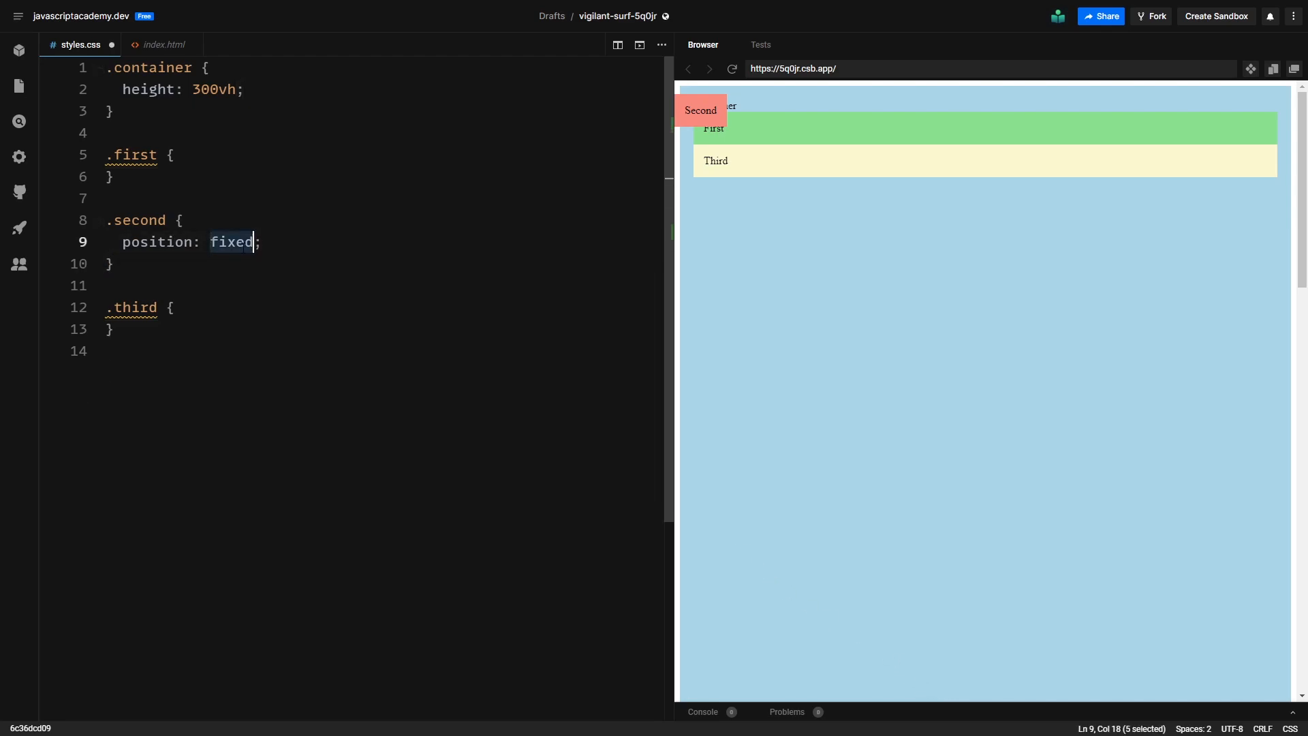
{"action": "type", "text": "stick"}
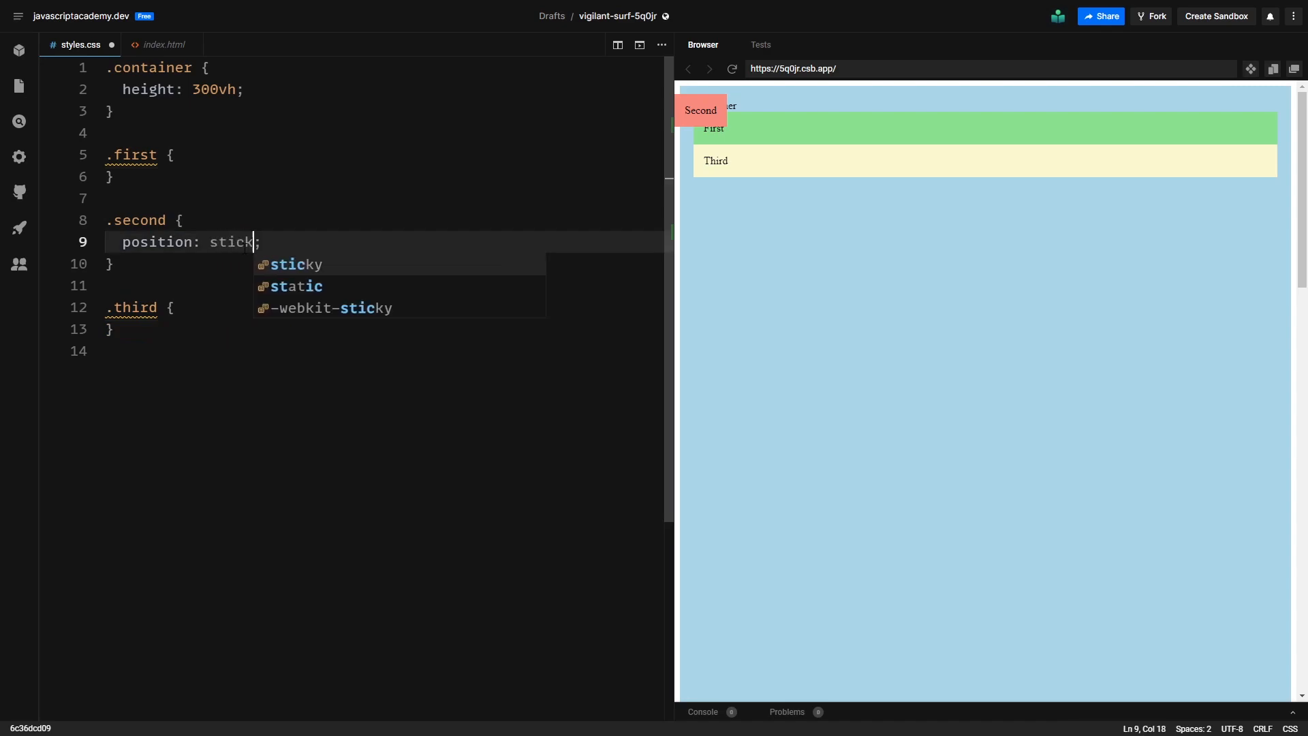
{"action": "type", "text": "y"}
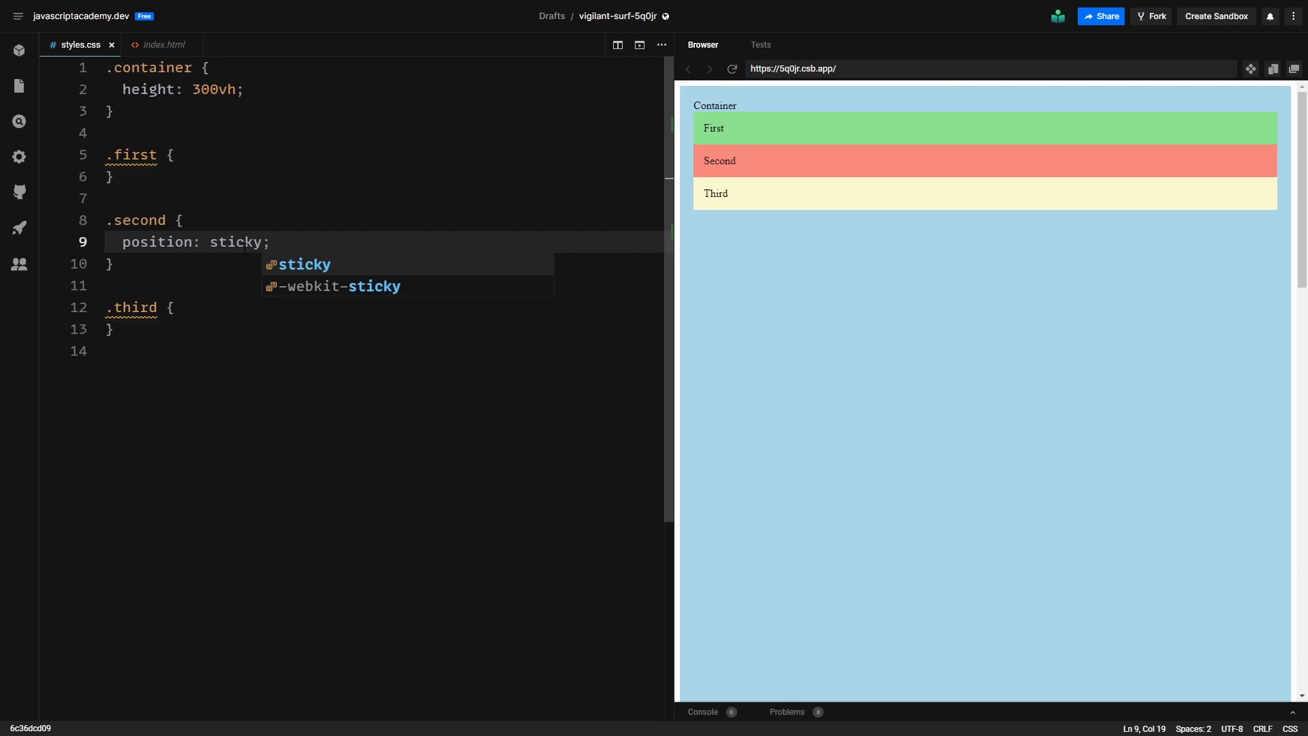
{"action": "key", "text": "Escape"}
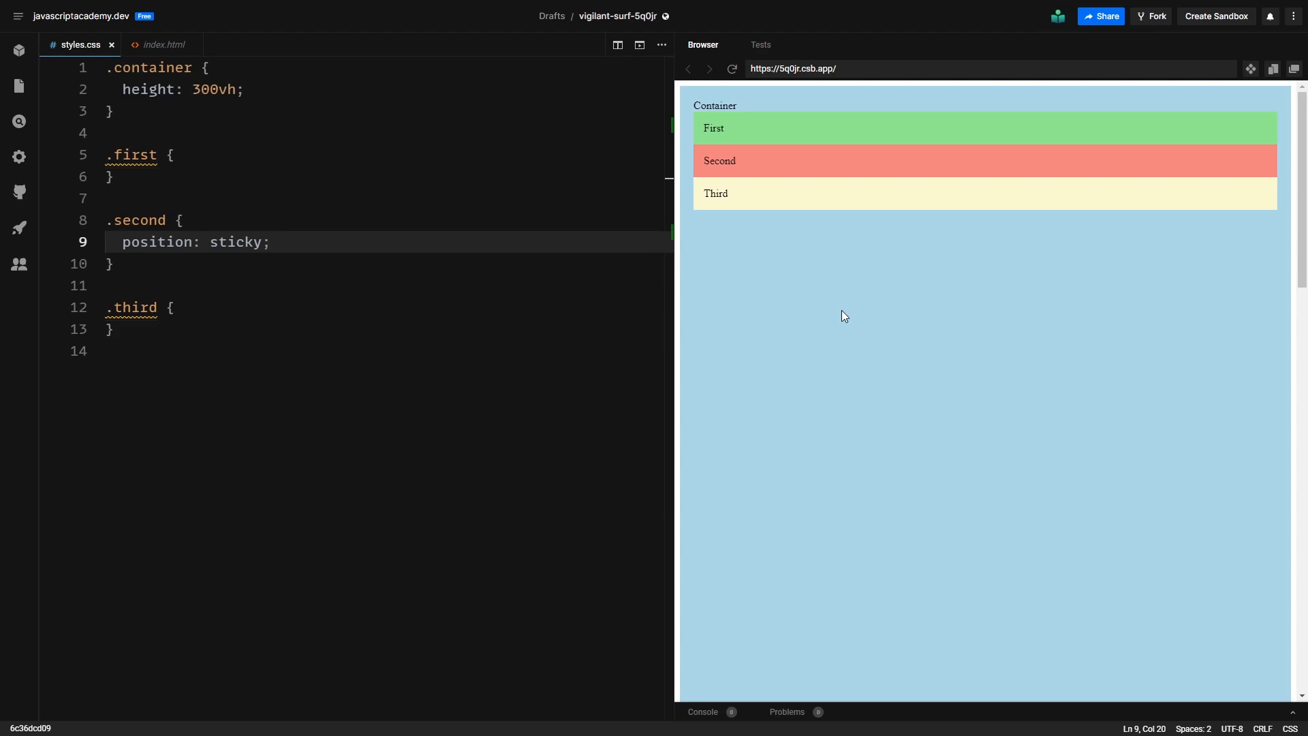
{"action": "left_click", "coordinate": [275, 242]}
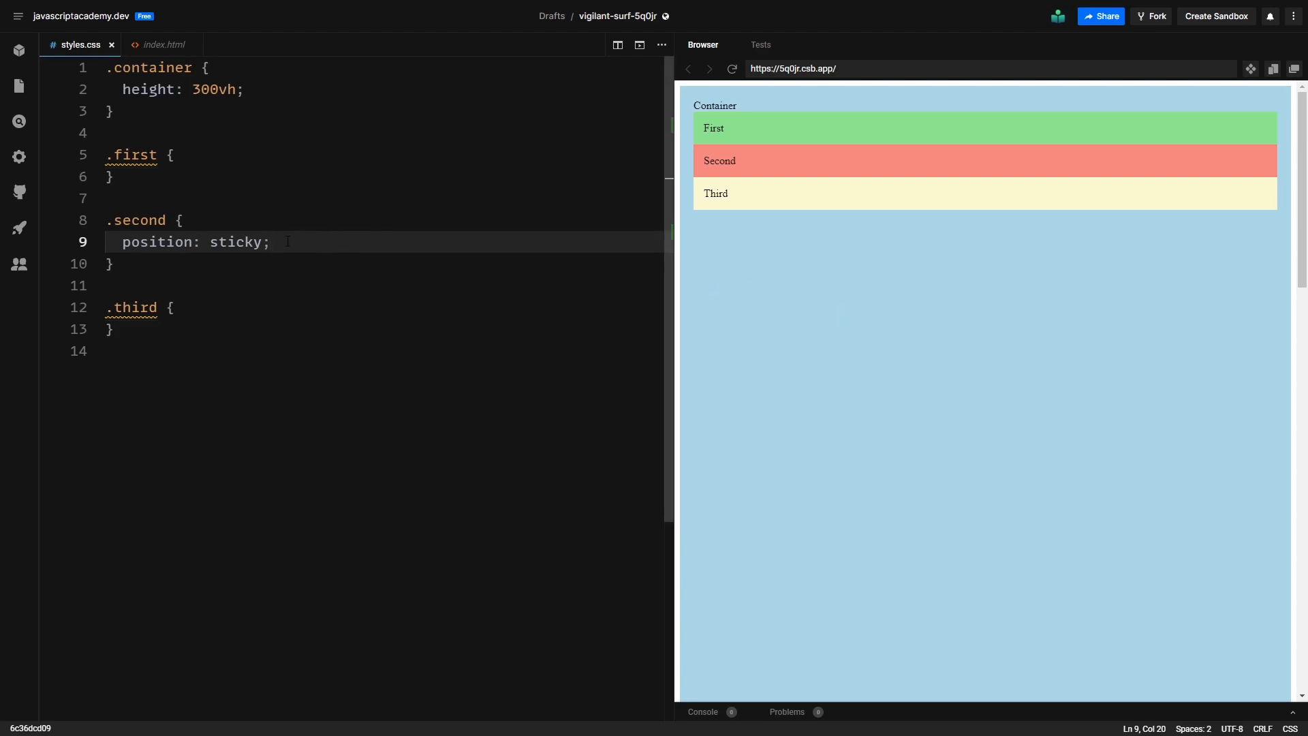
Step: Add top: 0px to the sticky .second rule and scroll the preview to verify it sticks
{"action": "type", "text": "top:"}
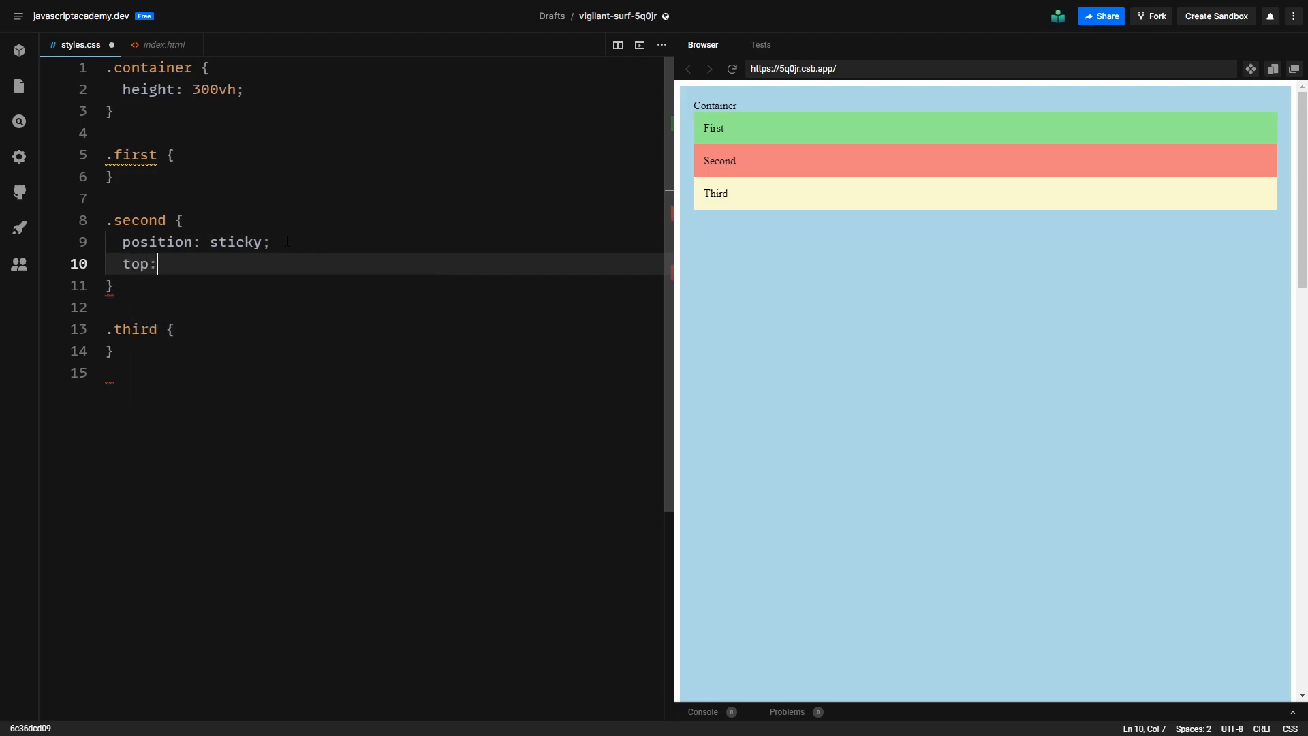
{"action": "type", "text": "0px"}
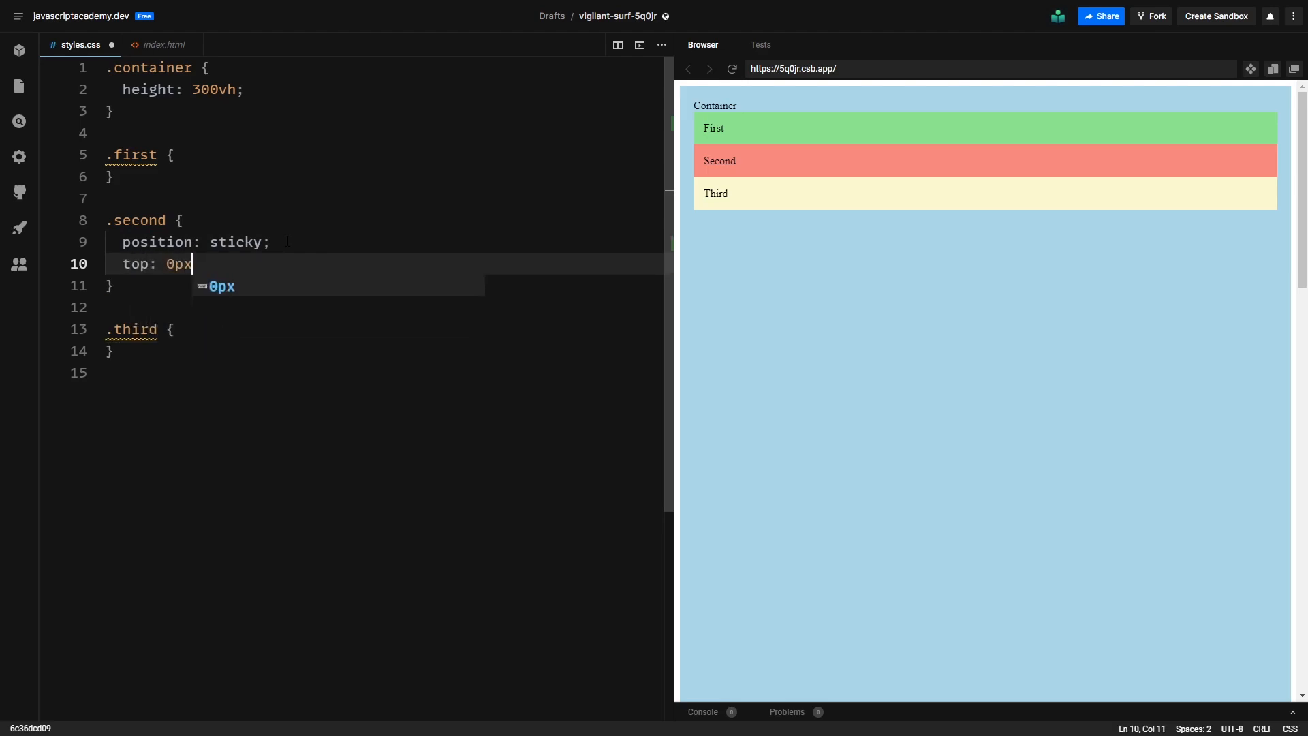
{"action": "type", "text": ";"}
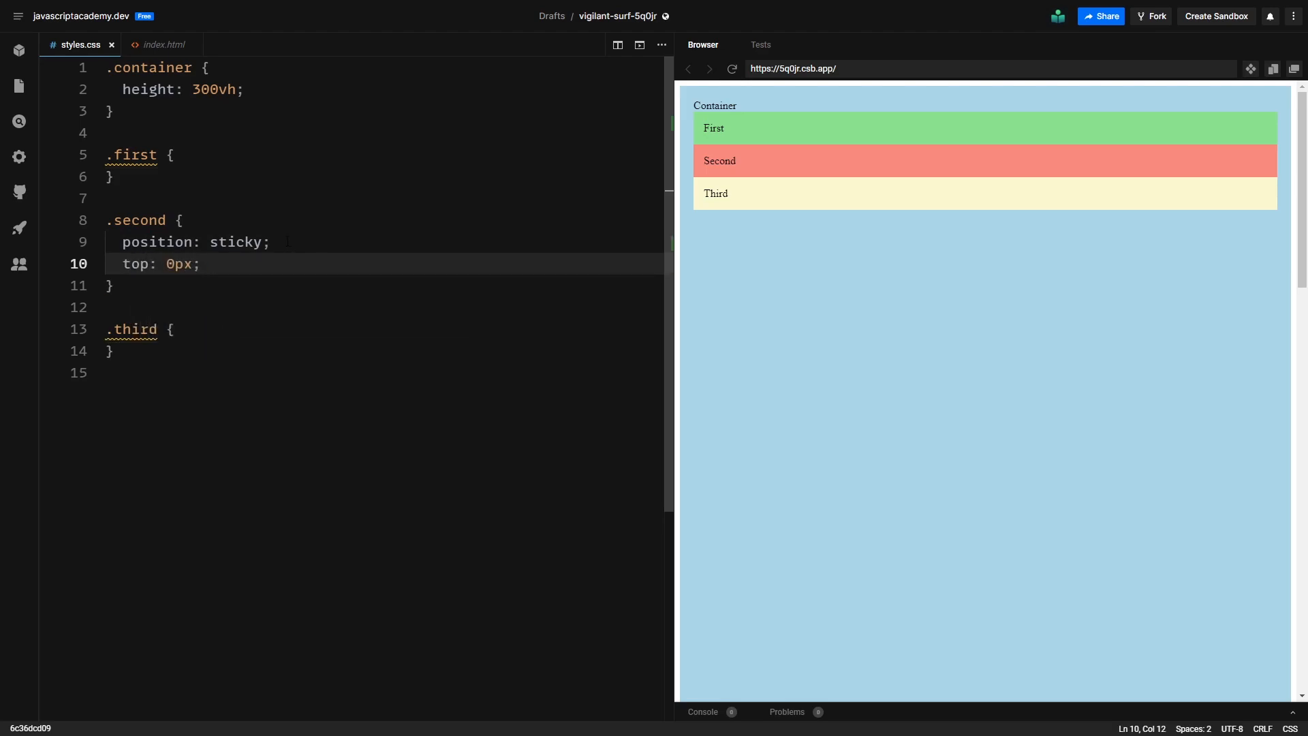
{"action": "scroll", "scroll_direction": "down", "scroll_amount": 3}
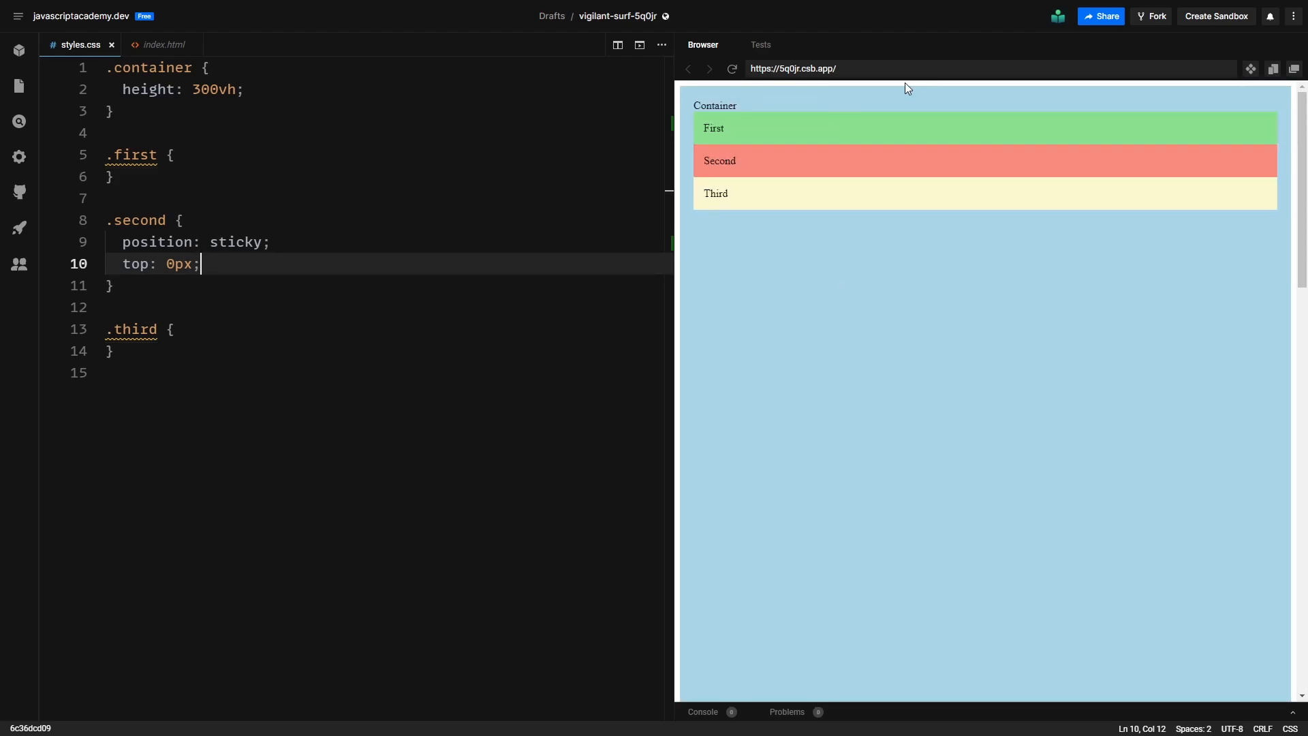
{"action": "mouse_move", "coordinate": [776, 155]}
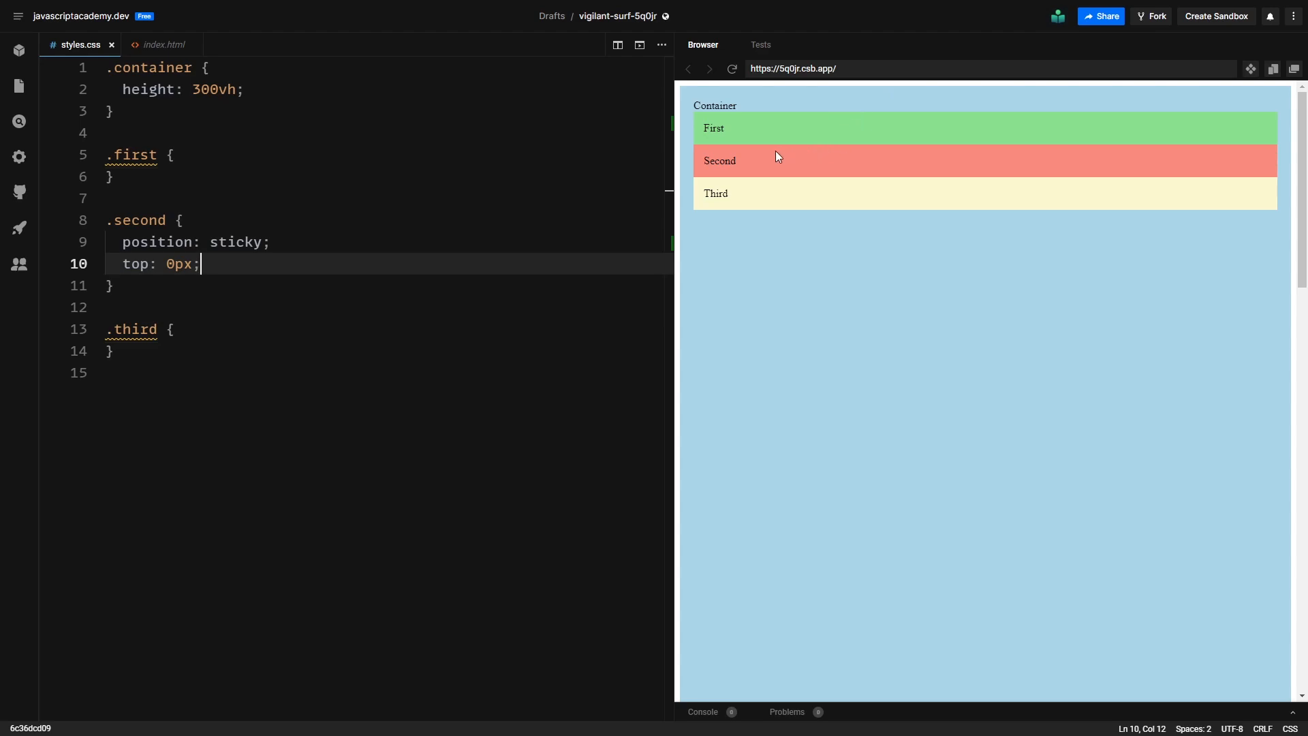
{"action": "scroll", "scroll_direction": "down", "scroll_amount": 3}
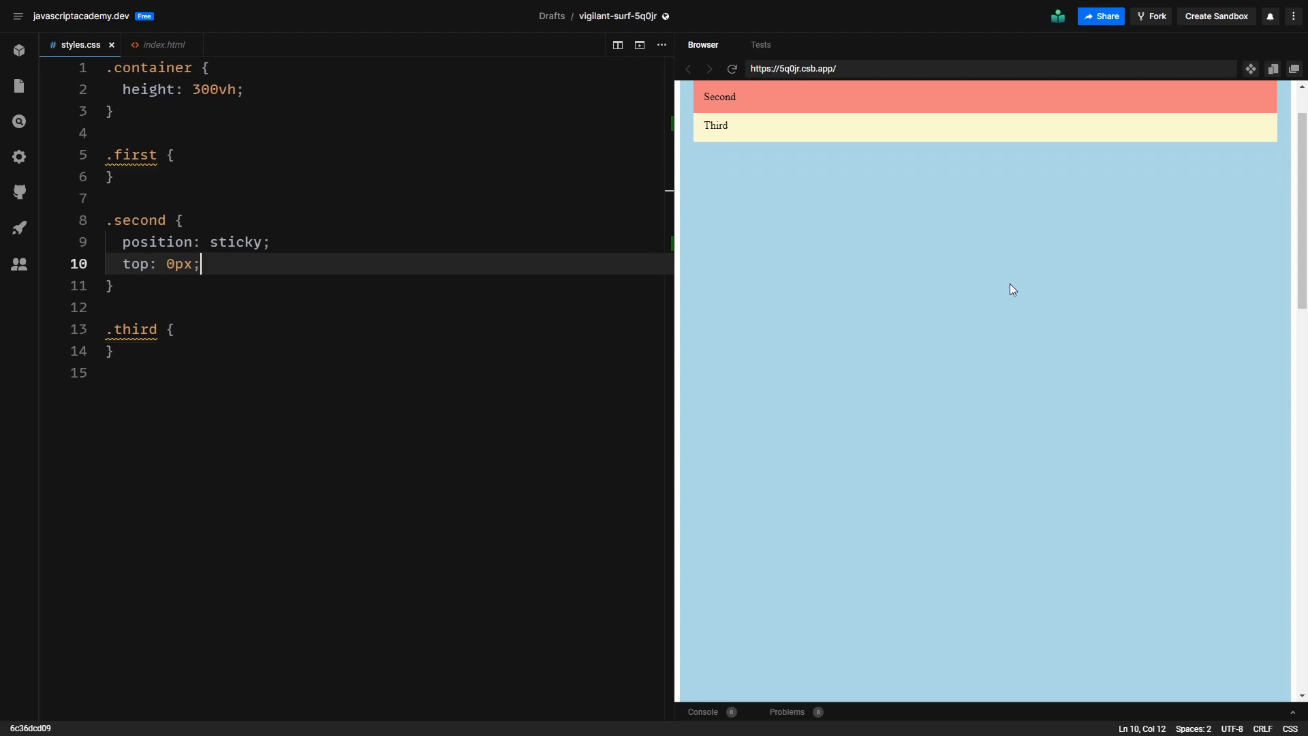
{"action": "scroll", "scroll_direction": "down", "scroll_amount": 3}
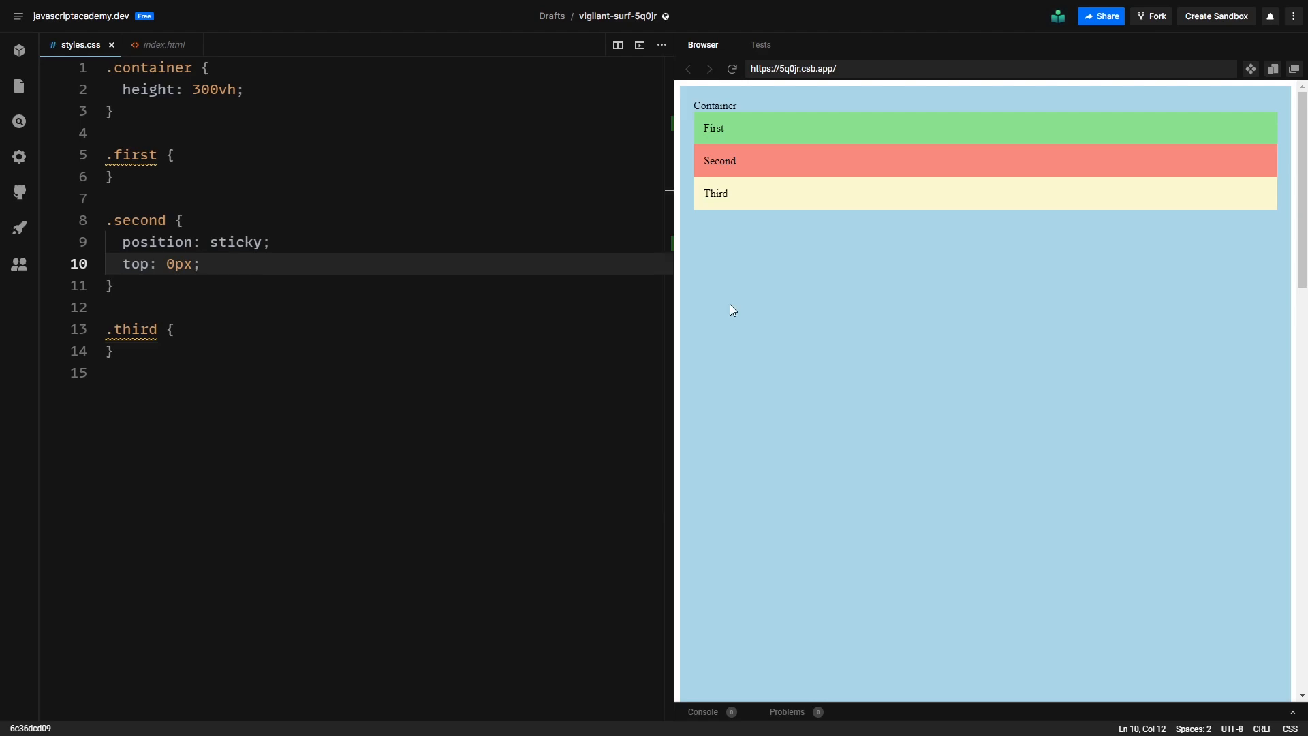
{"action": "mouse_move", "coordinate": [138, 263]}
{"action": "type", "text": "1"}
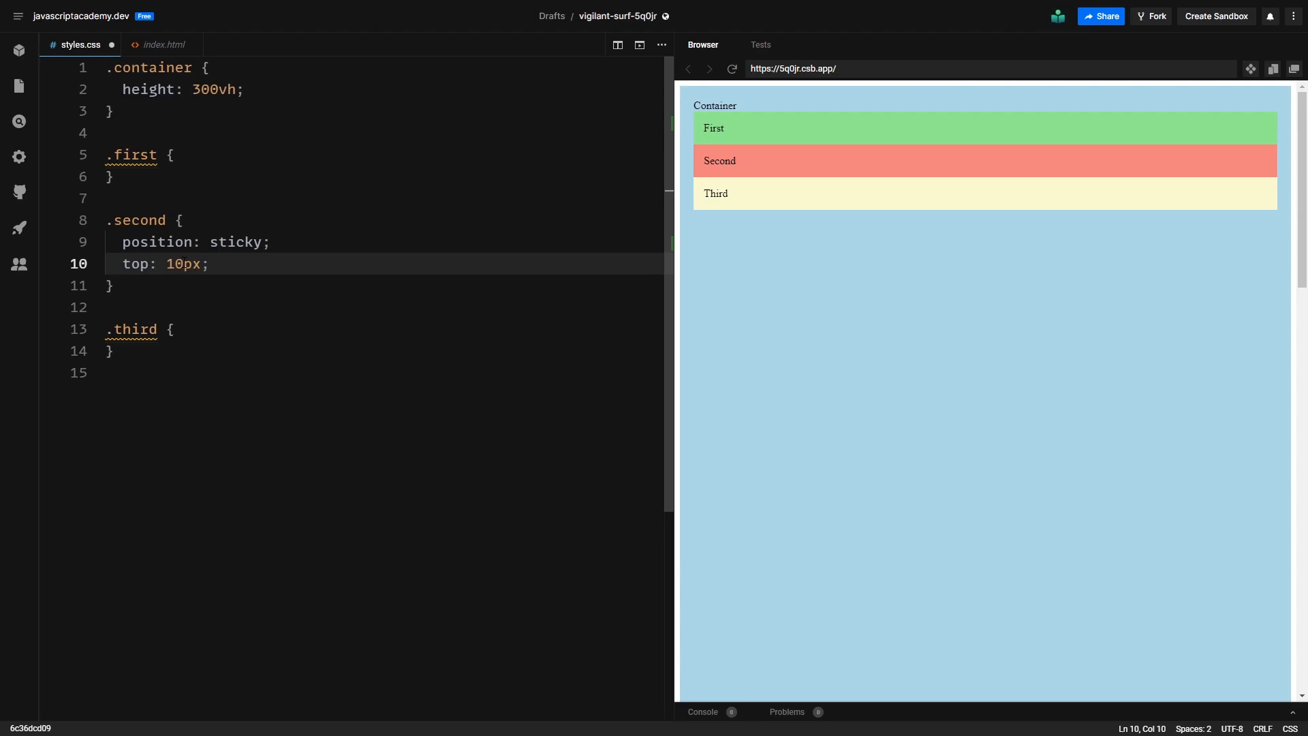
Step: Change the sticky top offset to 10px and scroll the preview to check
{"action": "left_click", "coordinate": [181, 263]}
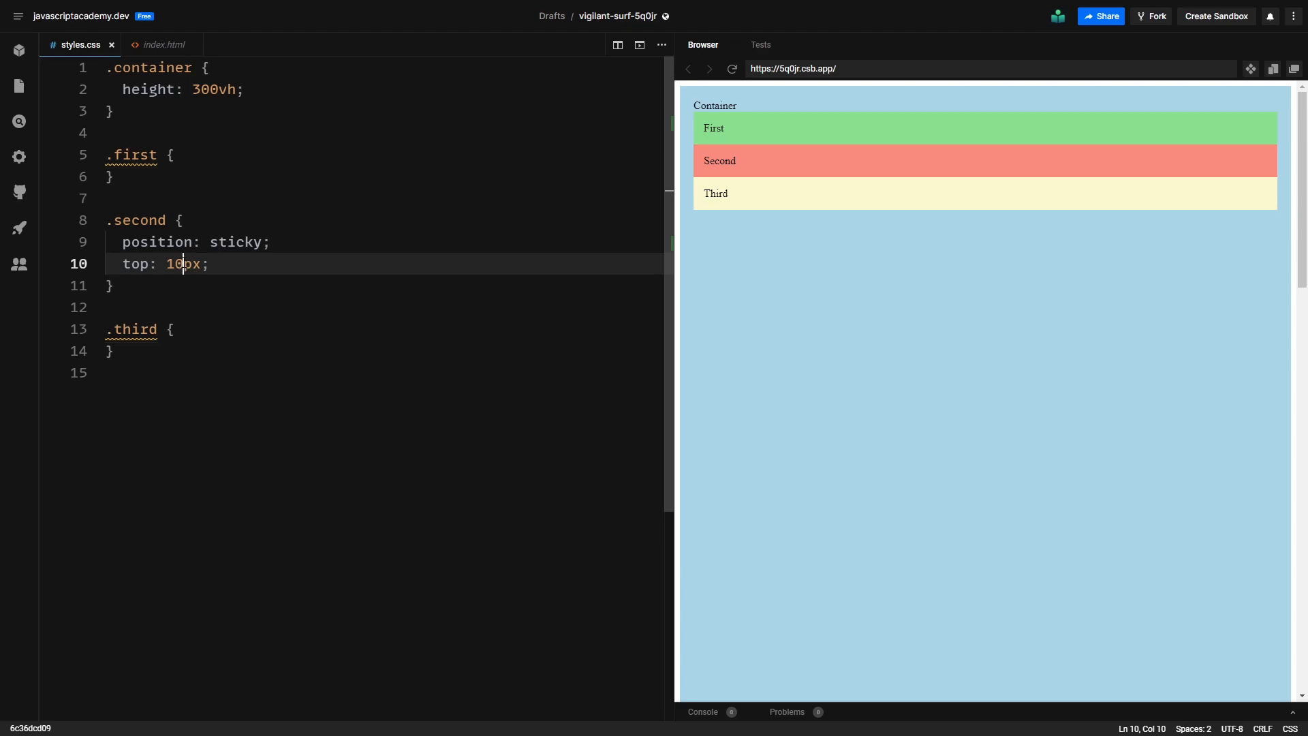
{"action": "scroll", "scroll_direction": "down", "scroll_amount": 3}
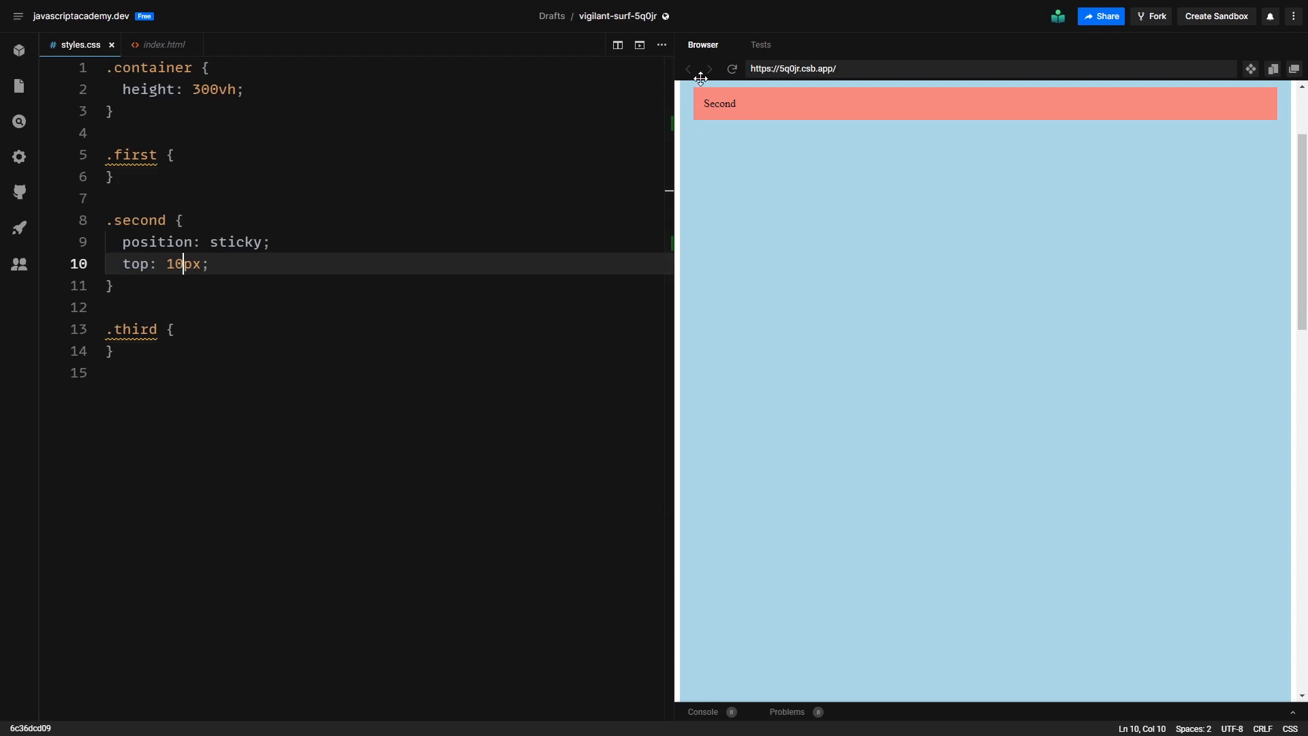
{"action": "mouse_move", "coordinate": [748, 221]}
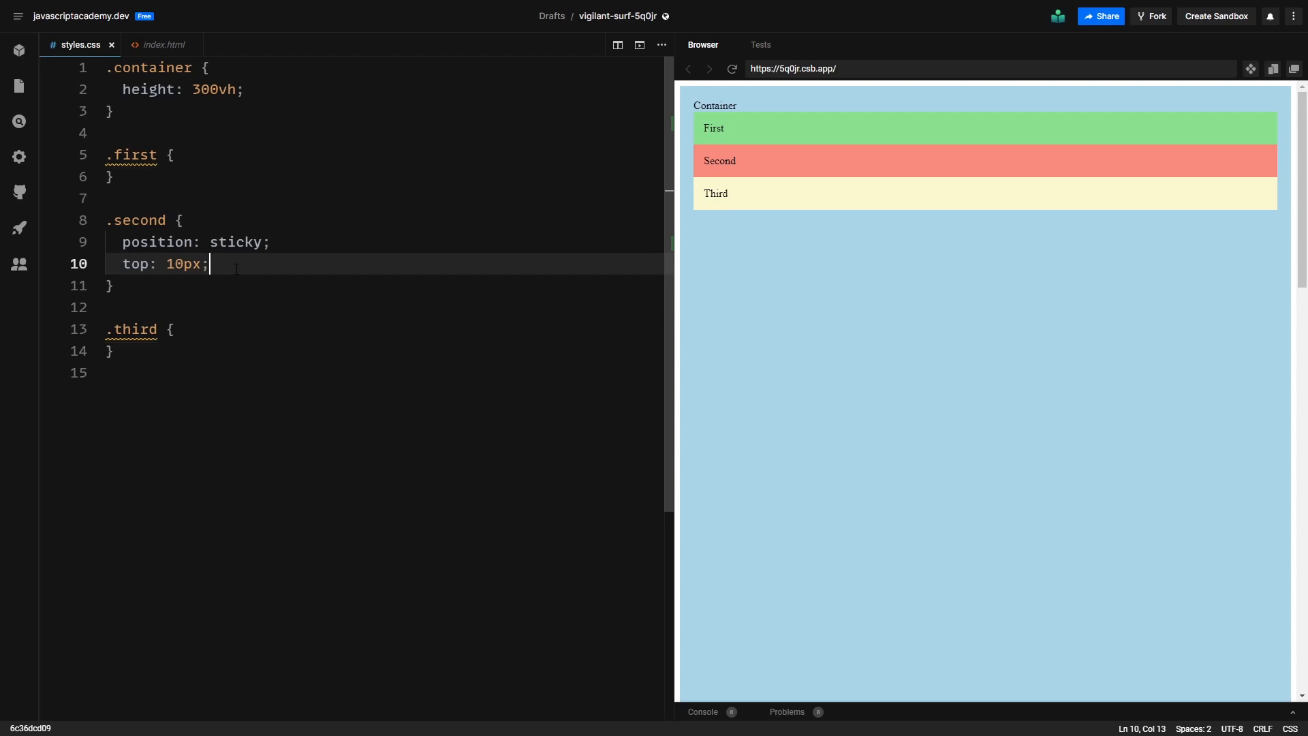
{"action": "mouse_move", "coordinate": [697, 300]}
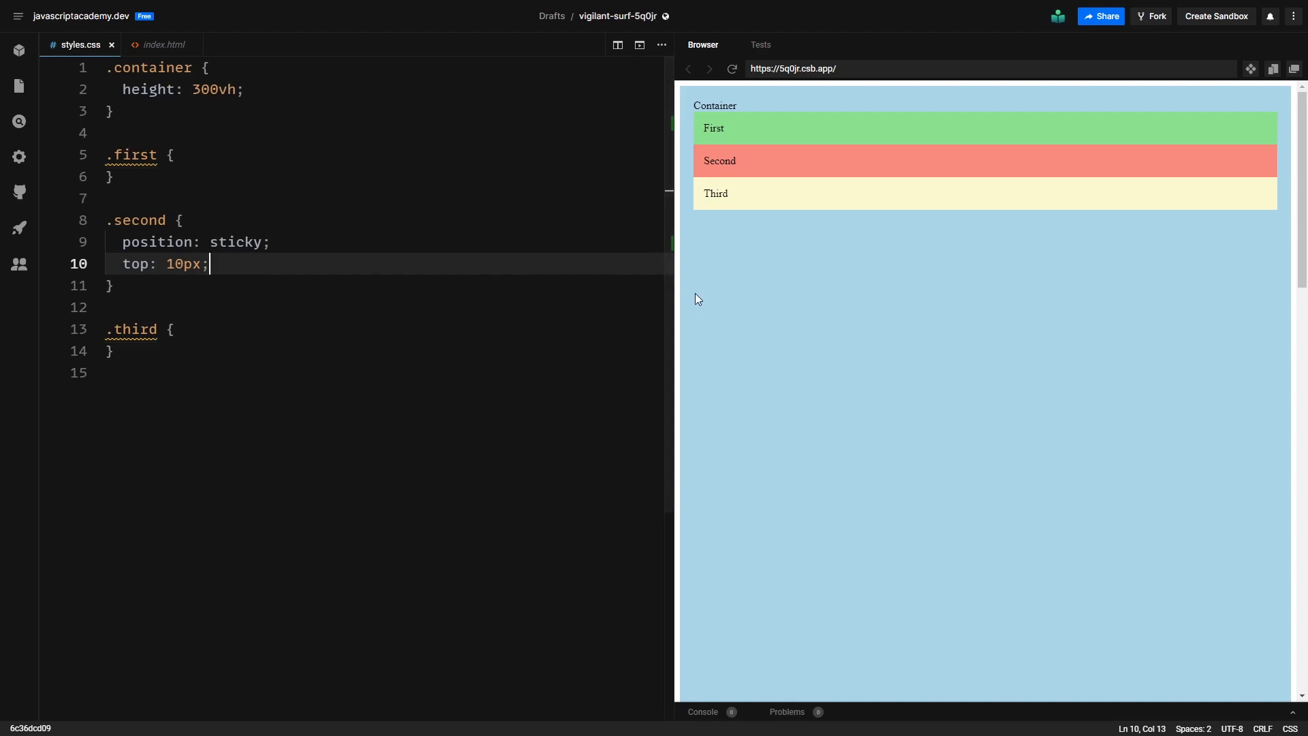